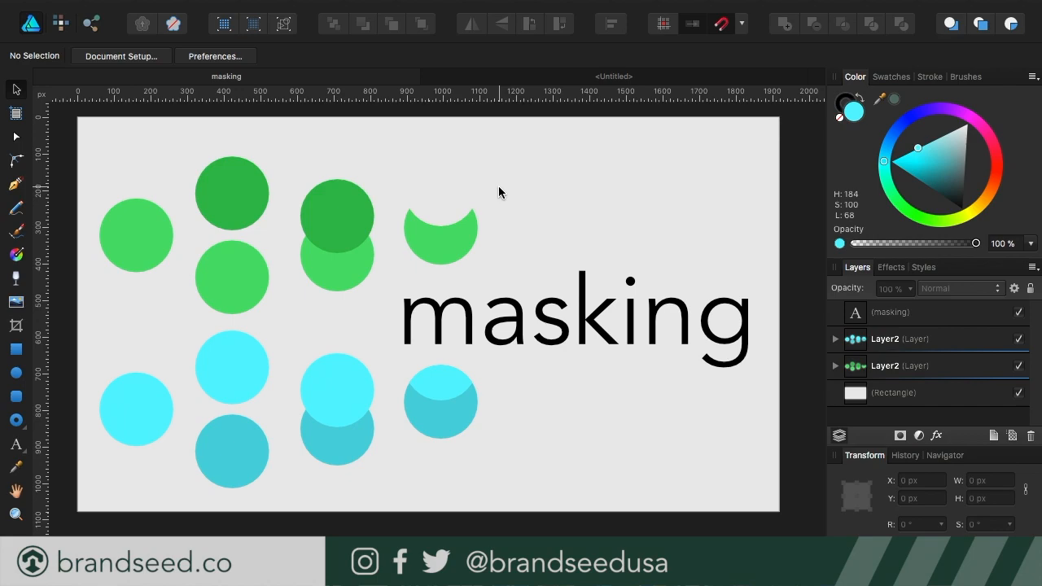
{"action": "mouse_move", "coordinate": [431, 192]}
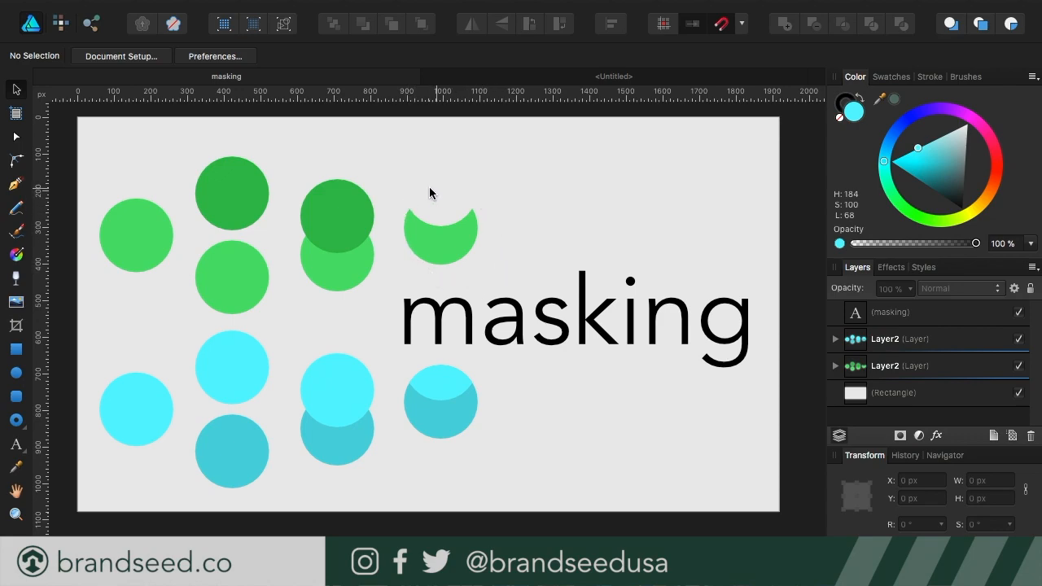
{"action": "mouse_move", "coordinate": [632, 362]}
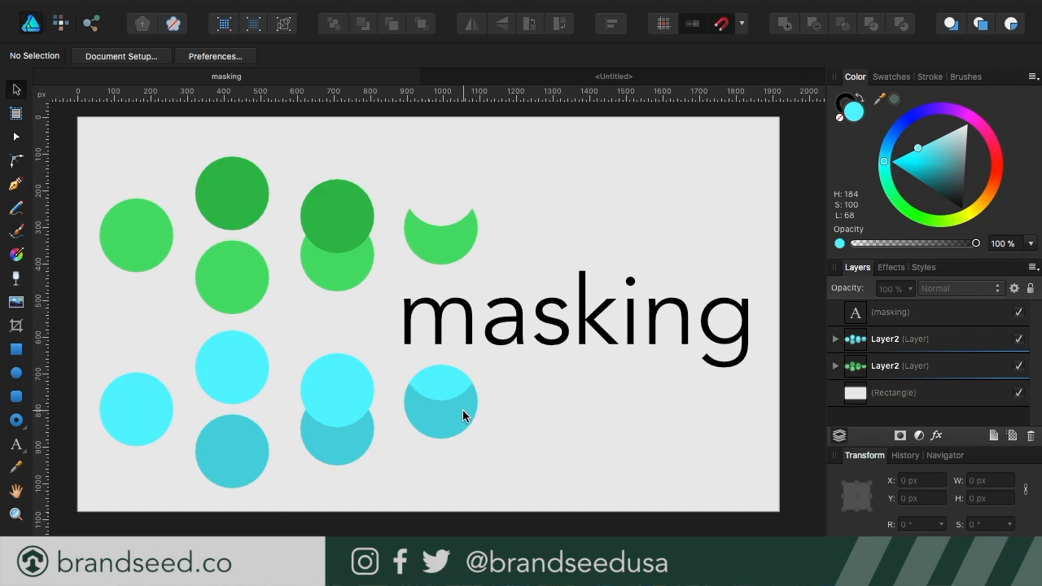
{"action": "mouse_move", "coordinate": [810, 398]}
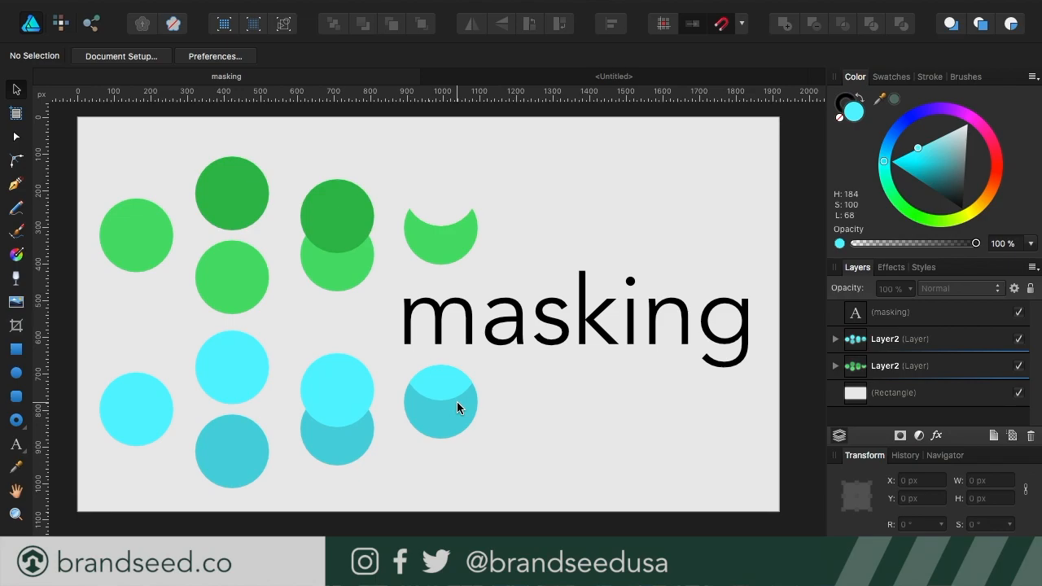
Confirm a Web FHD 1920 × 1080 px document with a transparent background
{"action": "left_click", "coordinate": [121, 56]}
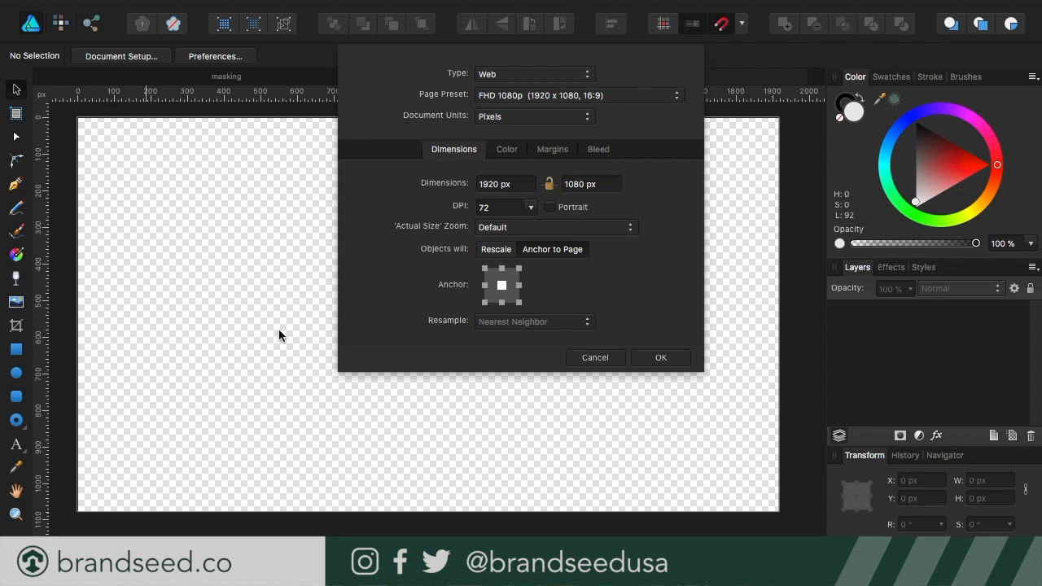
{"action": "mouse_move", "coordinate": [354, 265]}
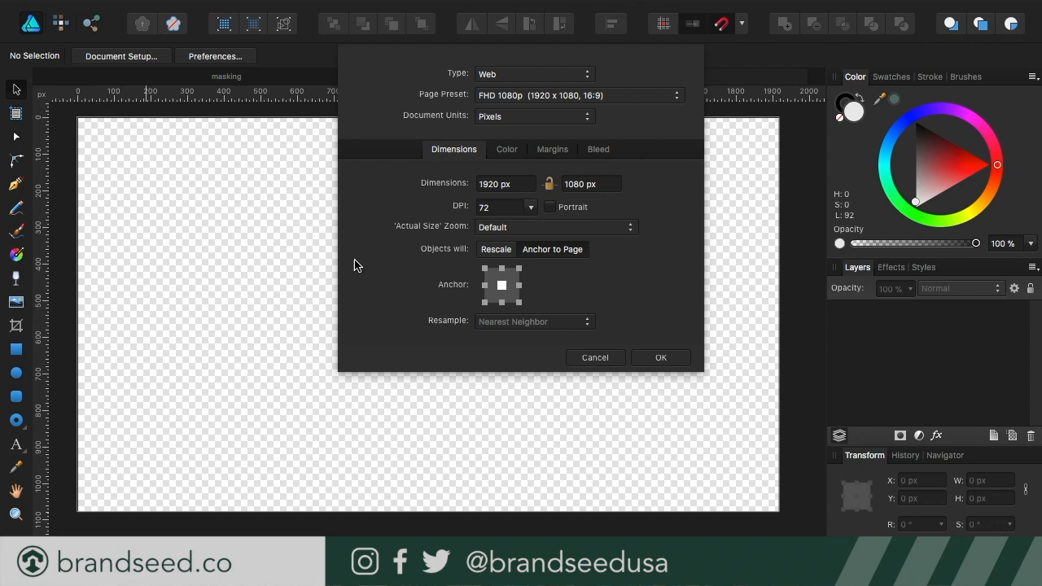
{"action": "left_click", "coordinate": [506, 150]}
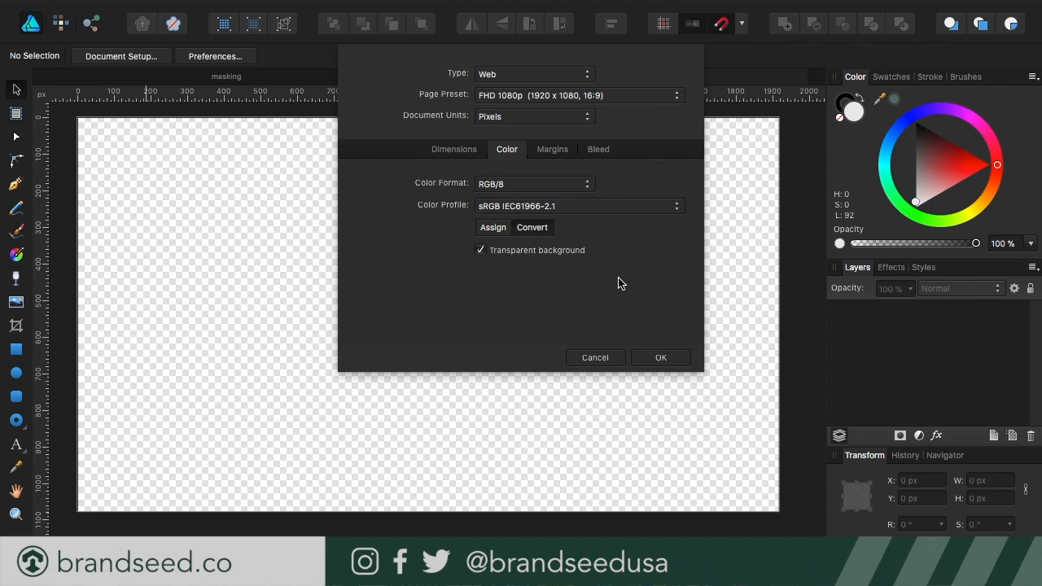
{"action": "mouse_move", "coordinate": [218, 355]}
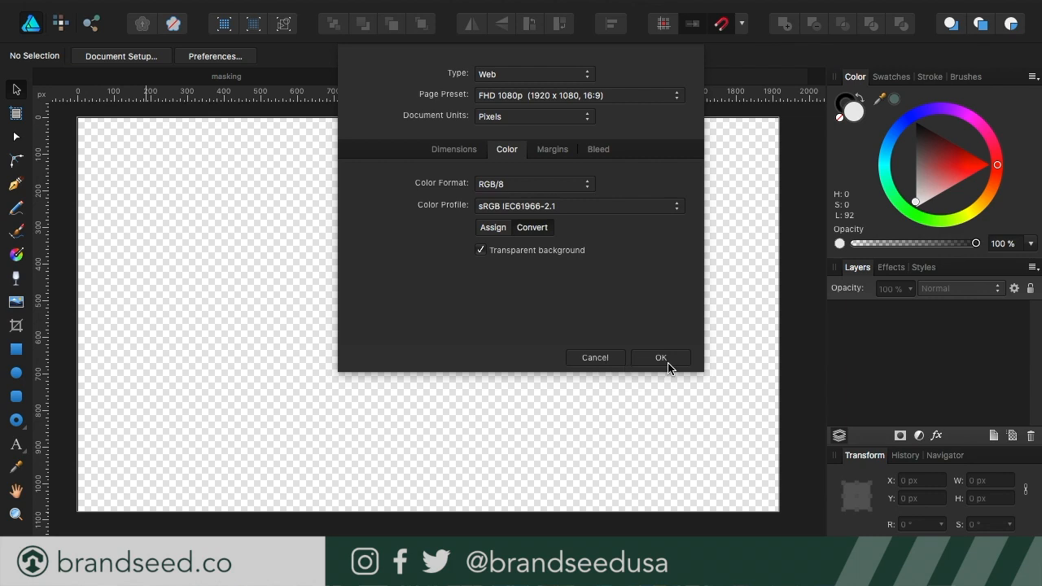
{"action": "left_click", "coordinate": [661, 358]}
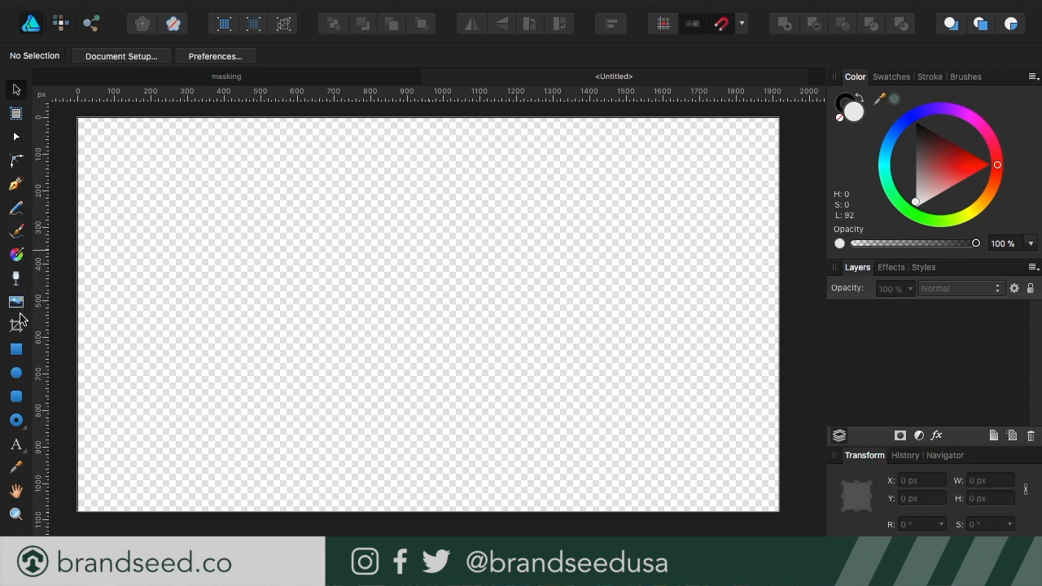
Draw a light grey rectangle covering the whole 1920 × 1080 page
{"action": "left_click", "coordinate": [17, 348]}
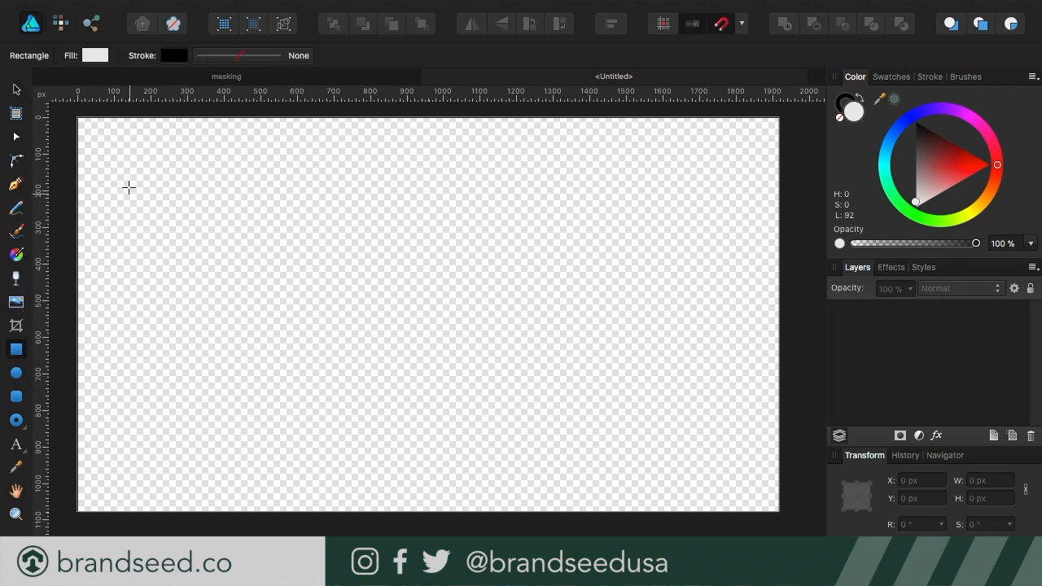
{"action": "left_click_drag", "start_coordinate": [78, 120], "coordinate": [544, 368]}
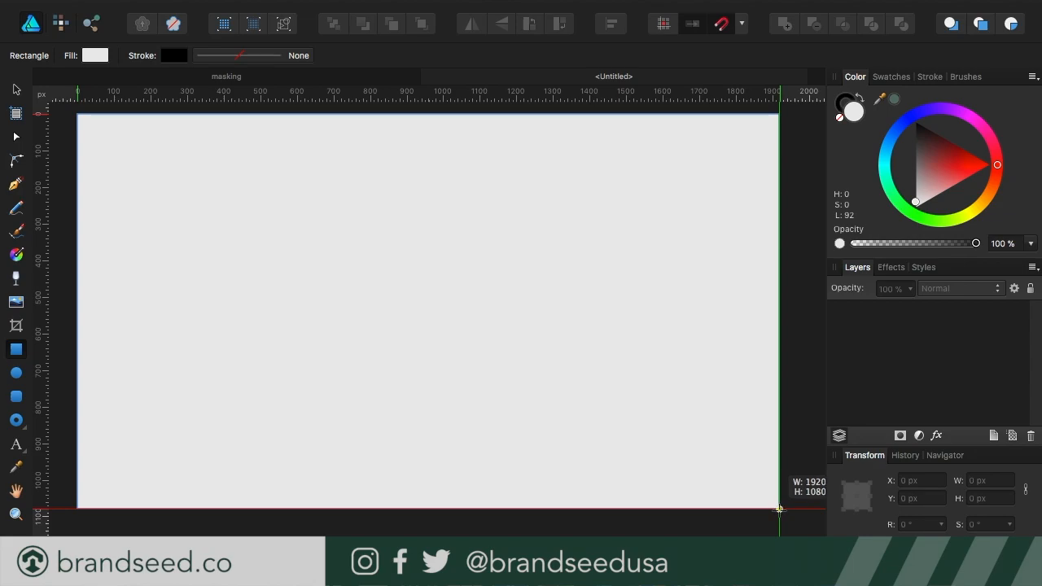
{"action": "left_click_drag", "start_coordinate": [84, 114], "coordinate": [784, 511]}
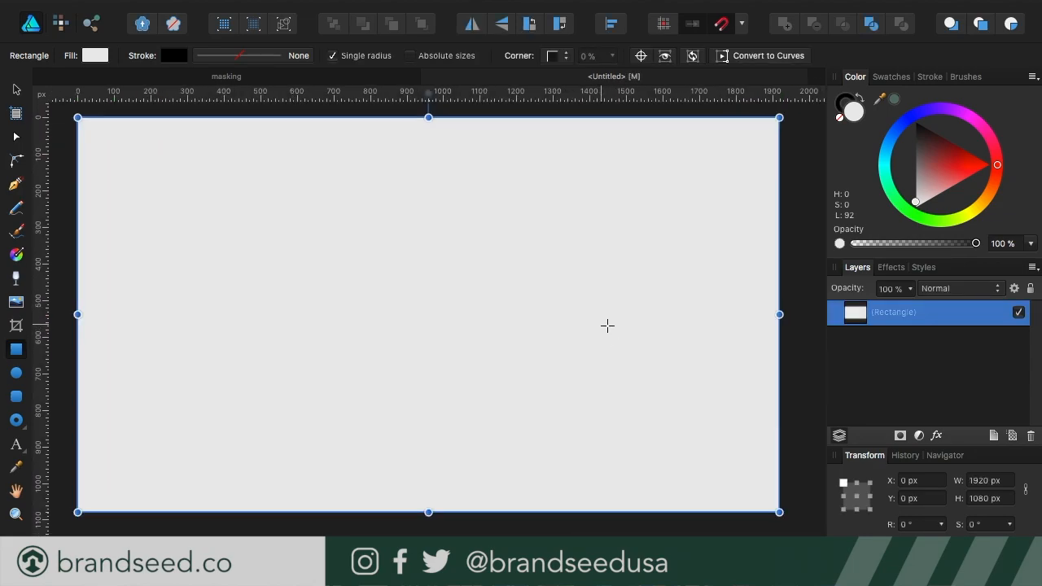
{"action": "mouse_move", "coordinate": [720, 25]}
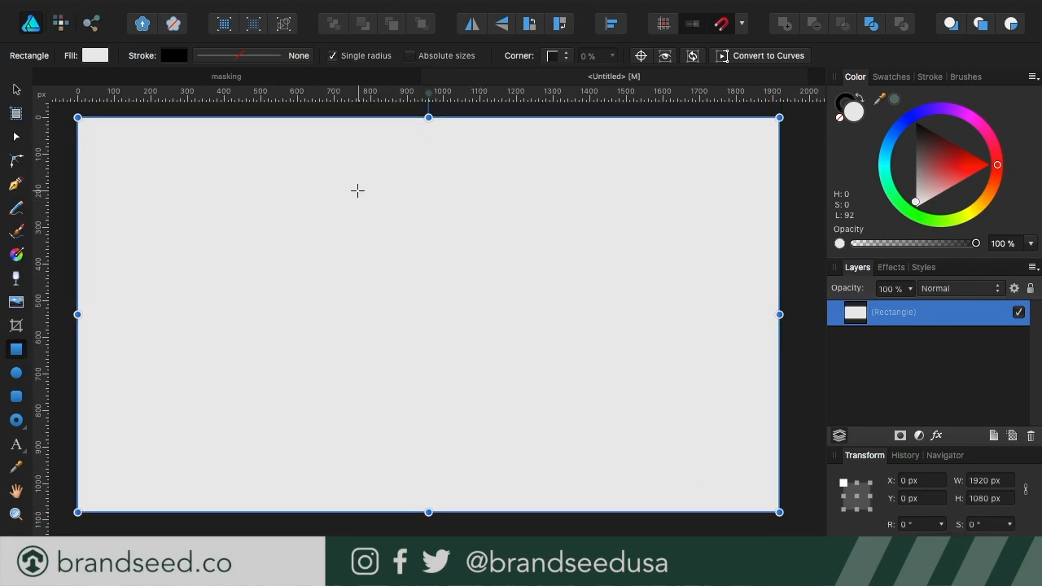
{"action": "mouse_move", "coordinate": [505, 370]}
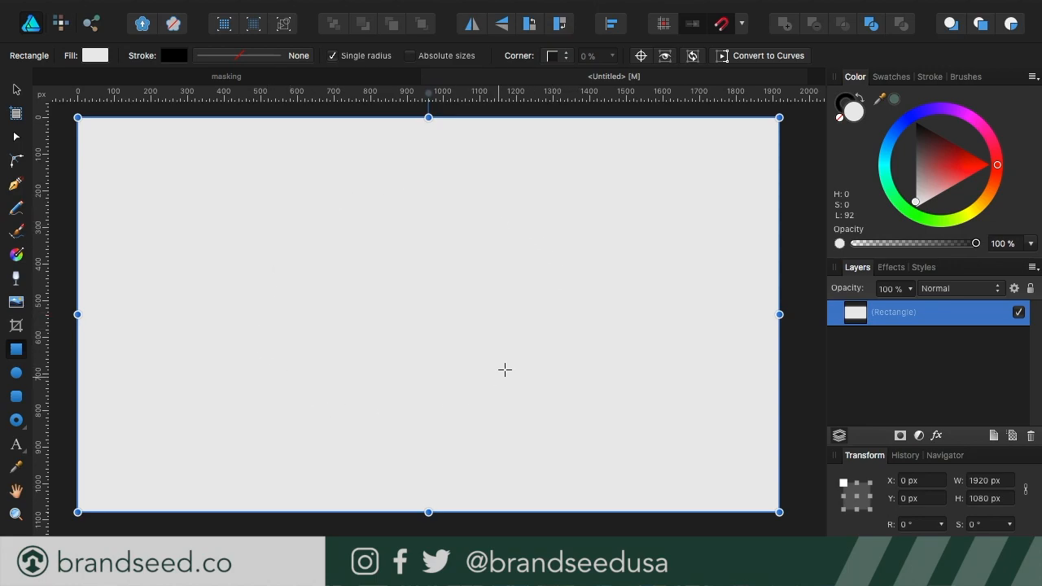
{"action": "mouse_move", "coordinate": [275, 443]}
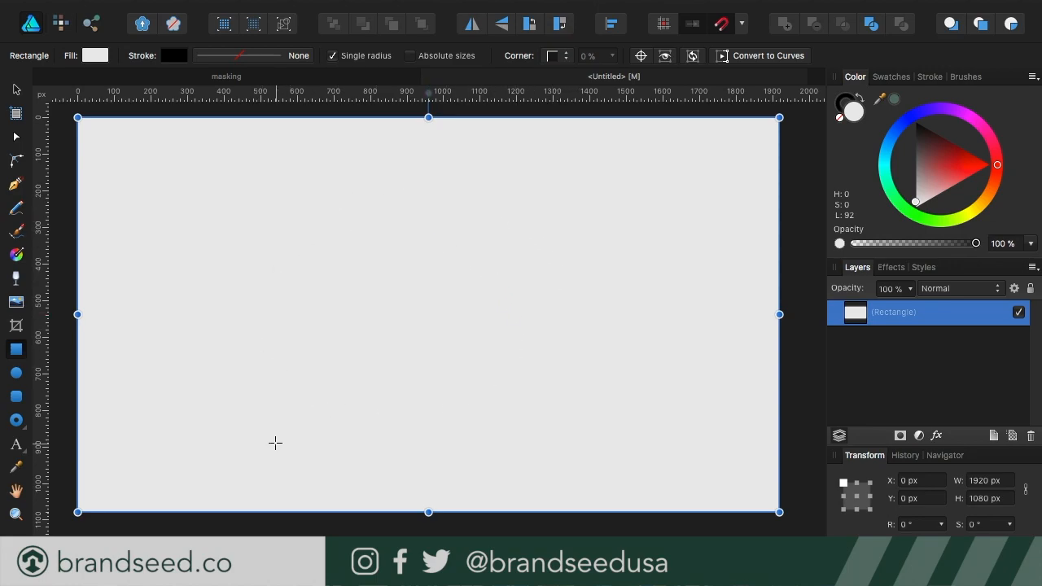
{"action": "mouse_move", "coordinate": [65, 335]}
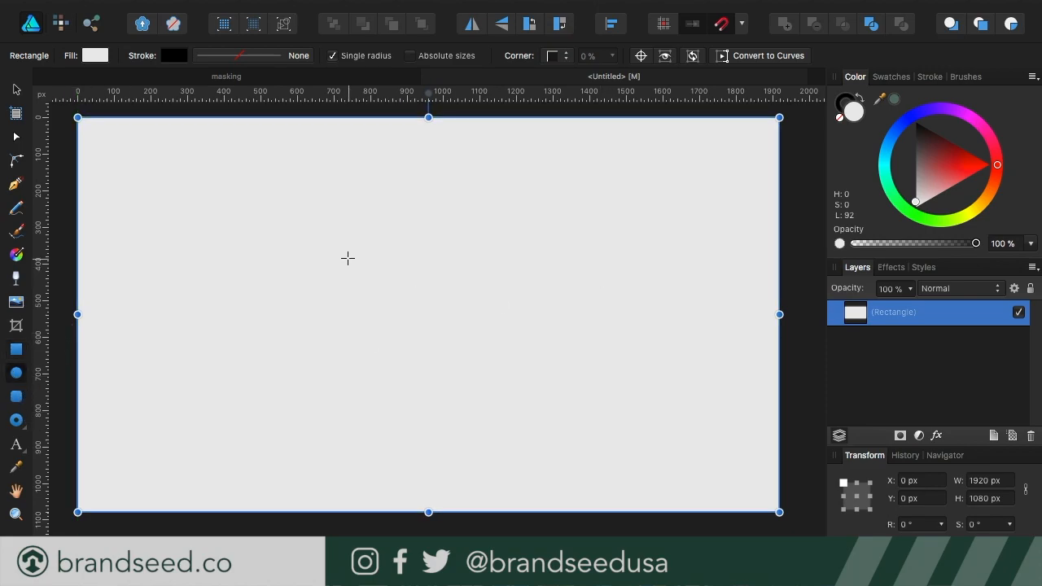
Draw a 322 px circle on the grey background
{"action": "left_click_drag", "start_coordinate": [348, 258], "coordinate": [456, 350]}
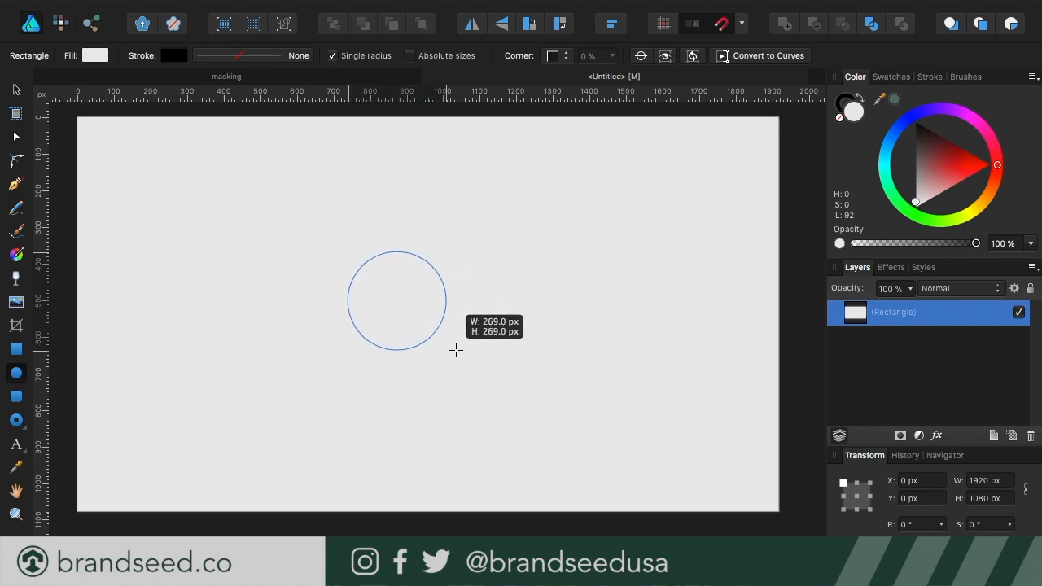
{"action": "left_click_drag", "start_coordinate": [348, 250], "coordinate": [466, 368]}
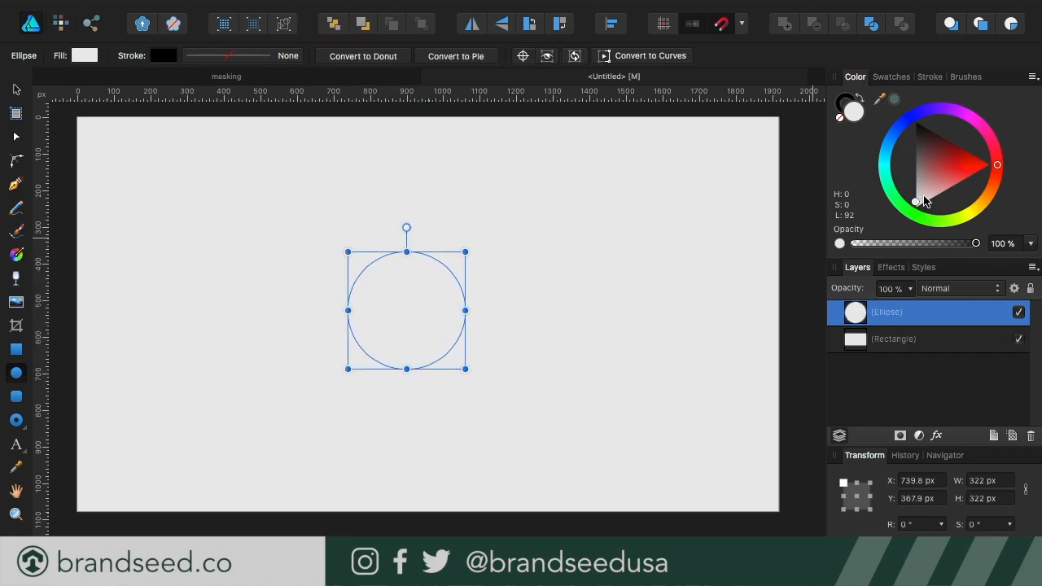
Fill the circle with a muted medium green from the colour wheel
{"action": "left_click", "coordinate": [952, 214]}
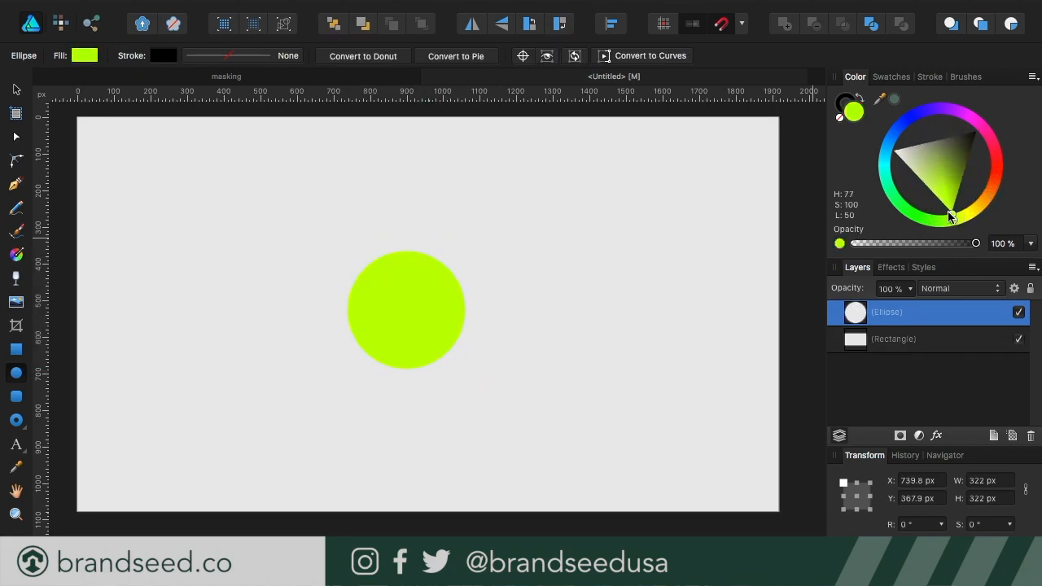
{"action": "left_click", "coordinate": [894, 189]}
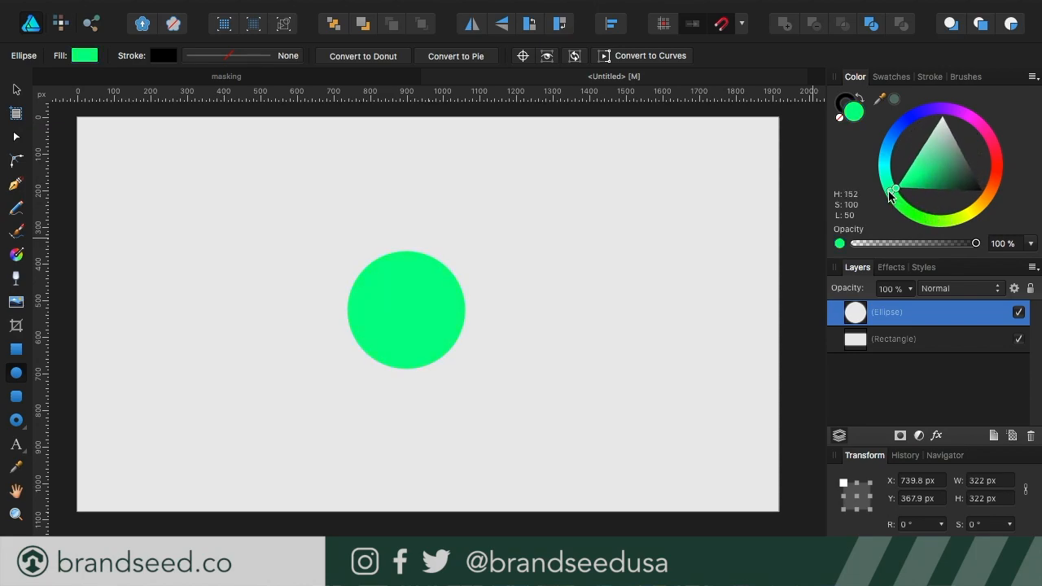
{"action": "left_click_drag", "start_coordinate": [895, 189], "coordinate": [905, 205]}
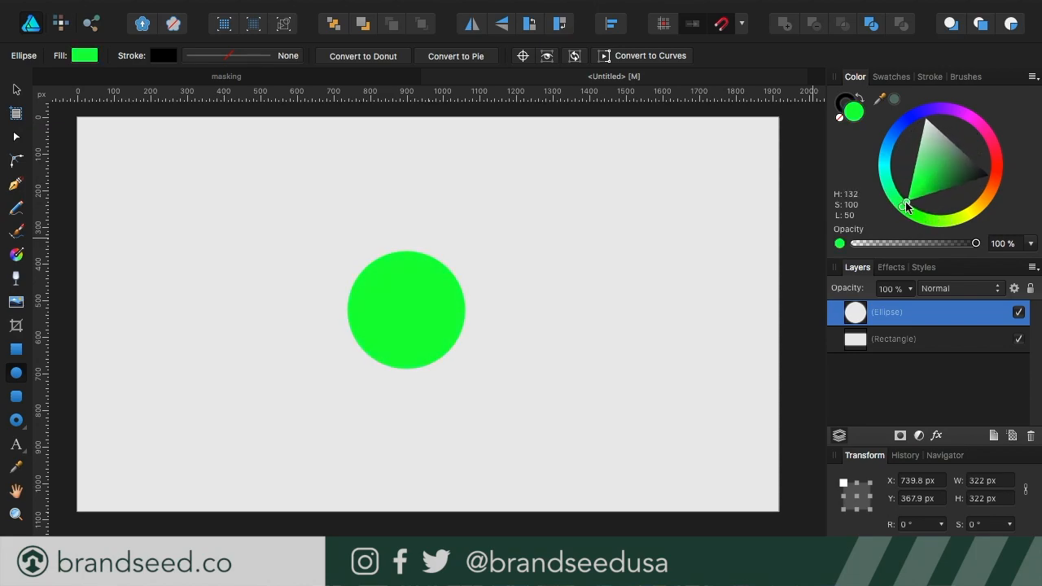
{"action": "left_click", "coordinate": [941, 187]}
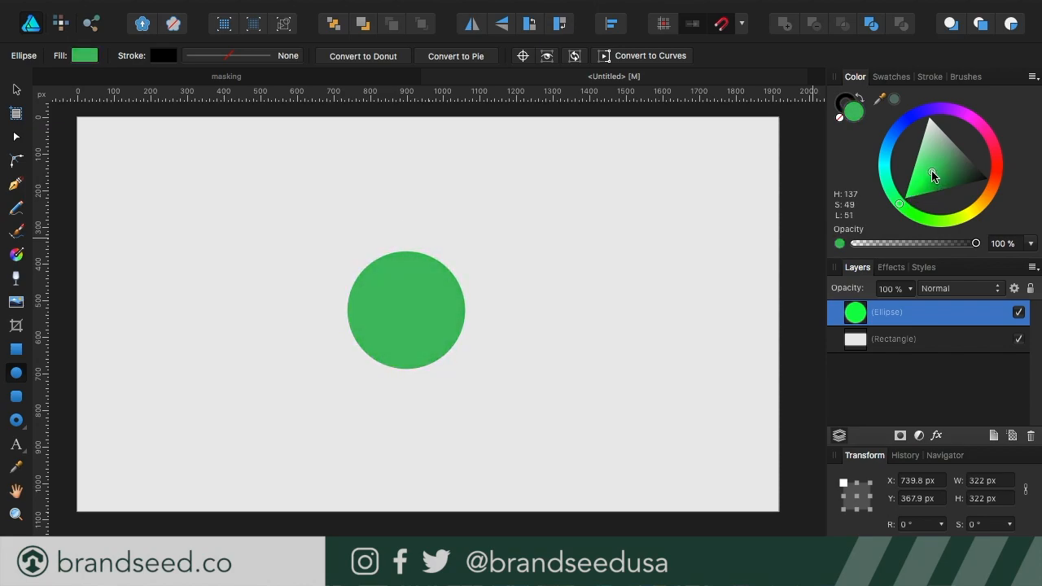
{"action": "left_click", "coordinate": [407, 309]}
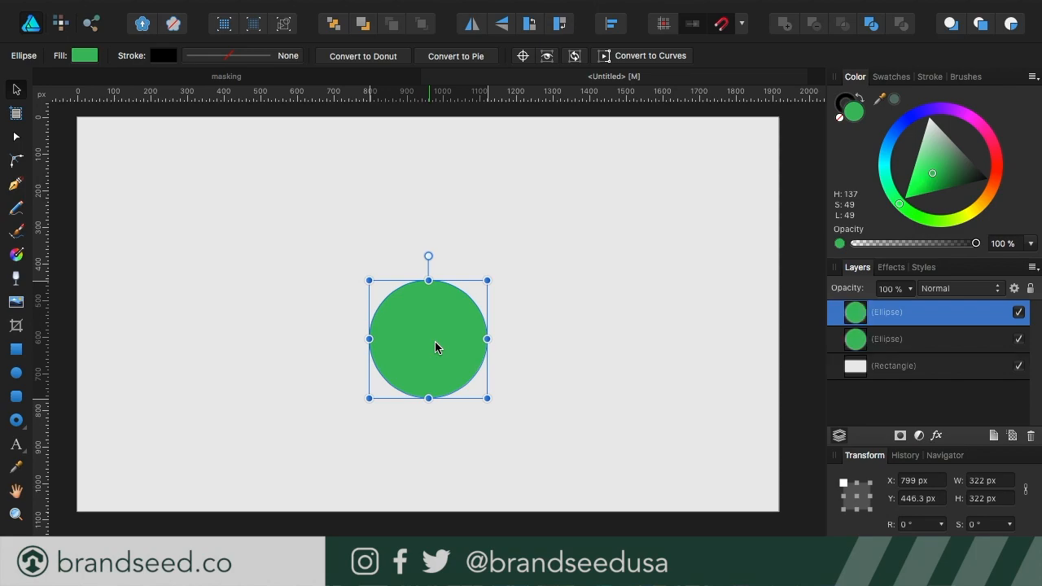
{"action": "mouse_move", "coordinate": [910, 313]}
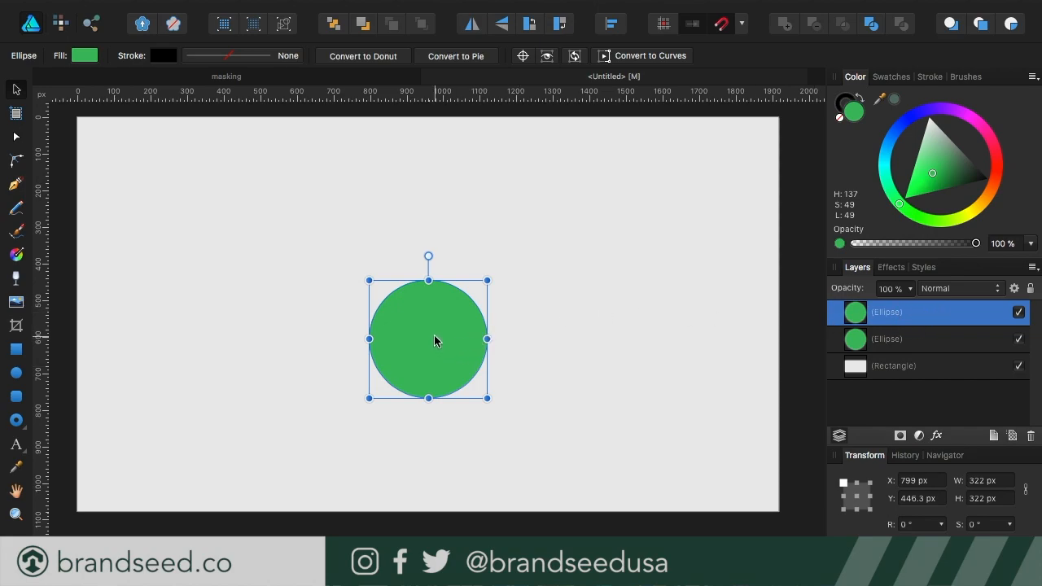
Move the copied circle up to overlap the original and give it a pale green fill
{"action": "left_click_drag", "start_coordinate": [430, 340], "coordinate": [430, 280]}
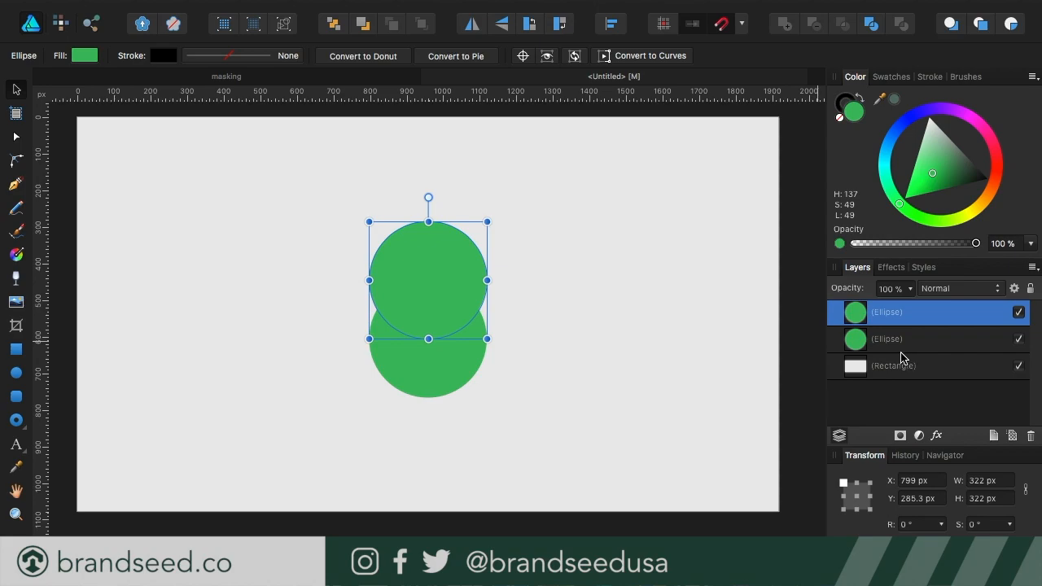
{"action": "left_click", "coordinate": [885, 338]}
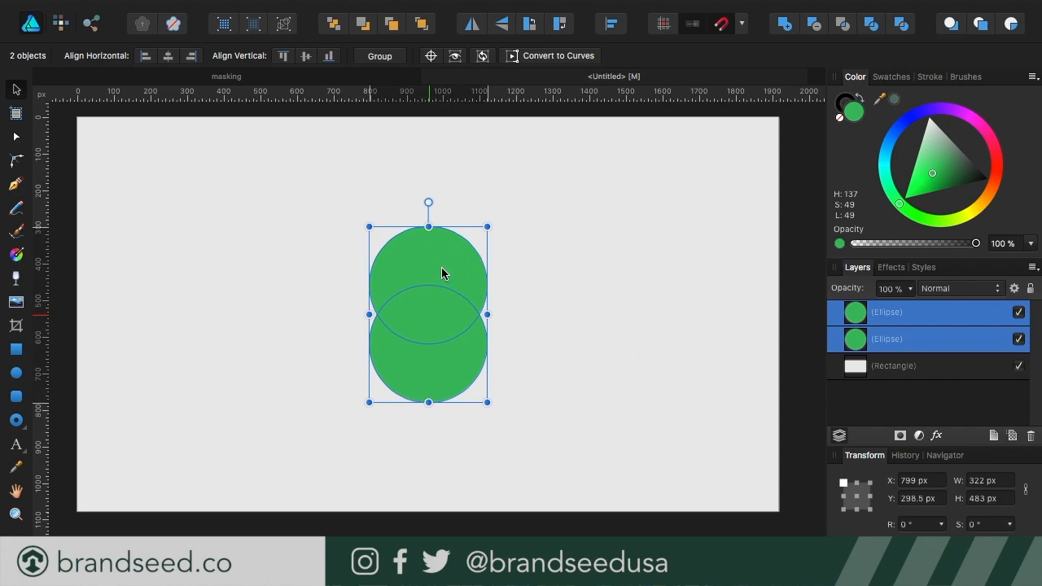
{"action": "left_click", "coordinate": [611, 456]}
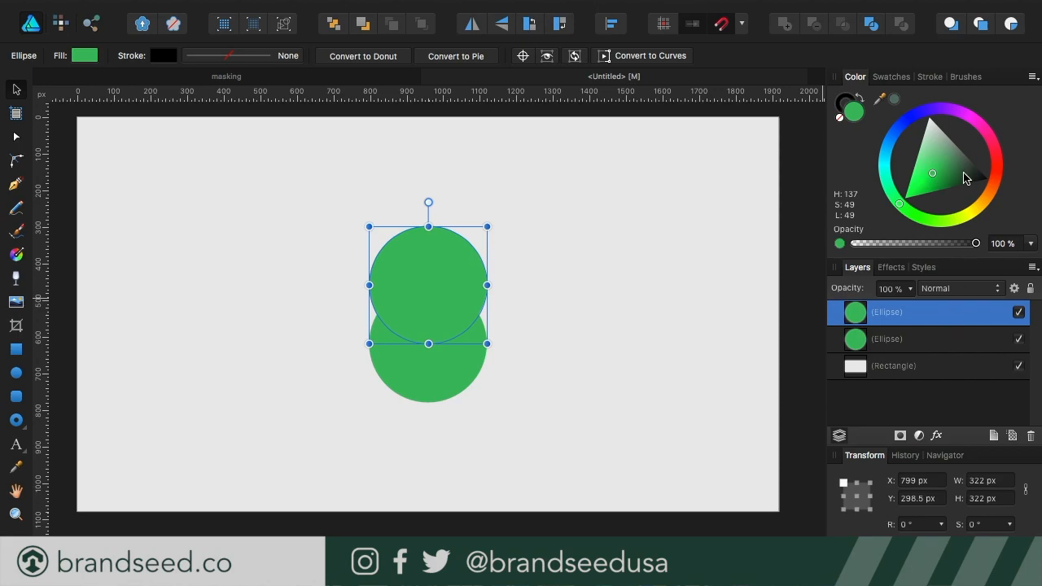
{"action": "left_click", "coordinate": [936, 163]}
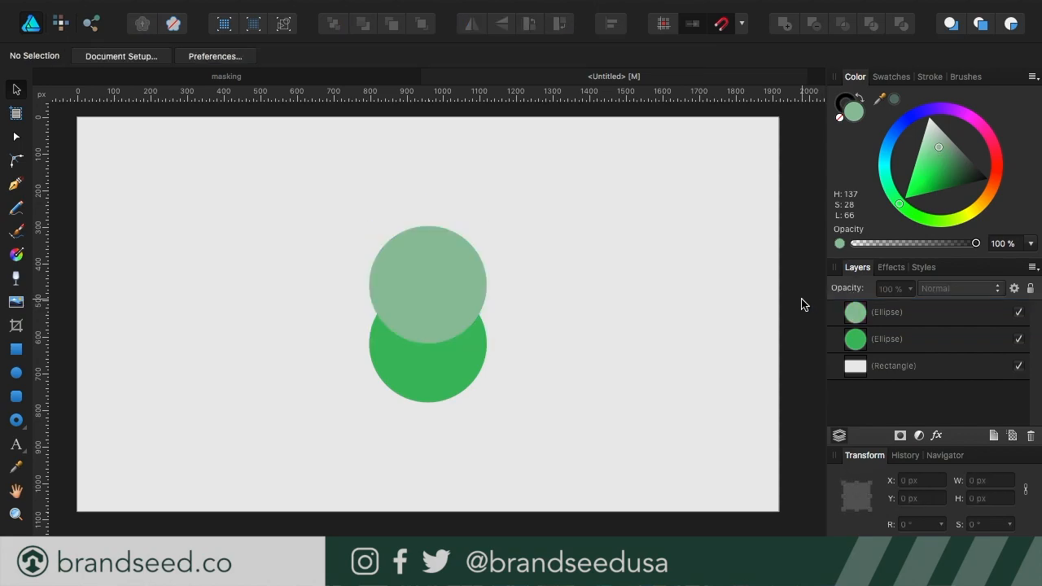
{"action": "mouse_move", "coordinate": [399, 272]}
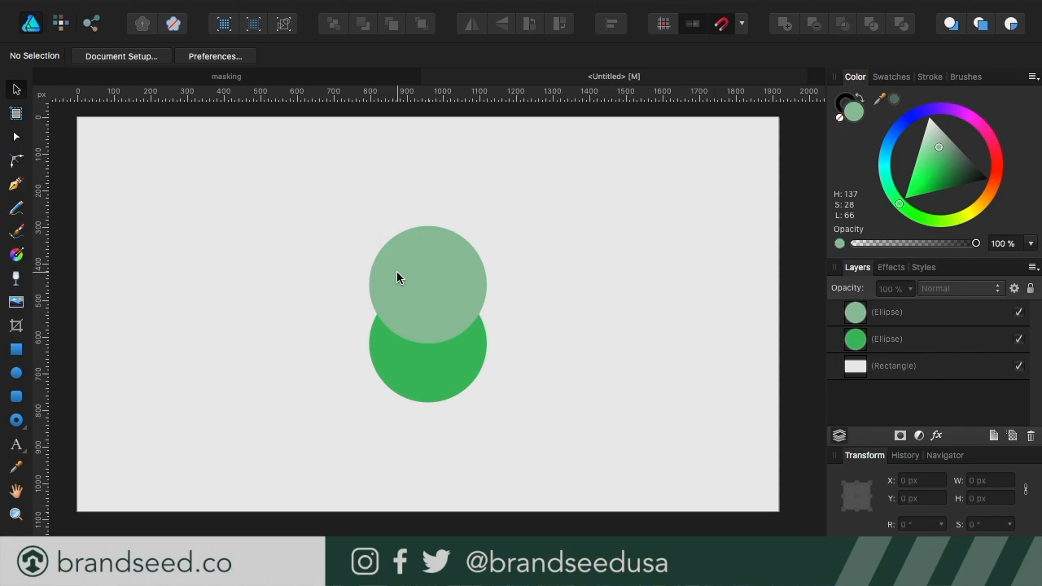
{"action": "mouse_move", "coordinate": [313, 322]}
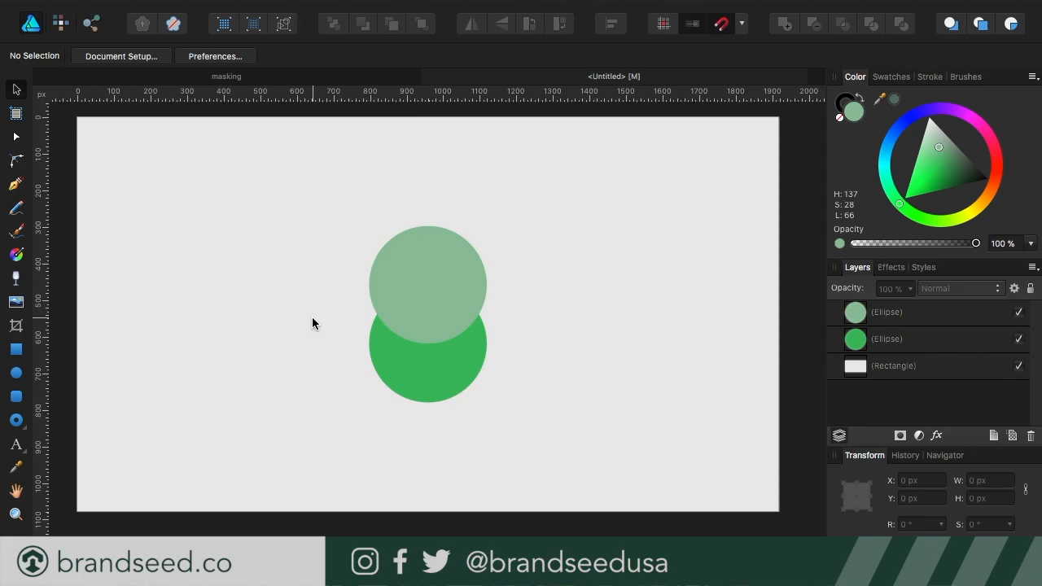
{"action": "mouse_move", "coordinate": [436, 296]}
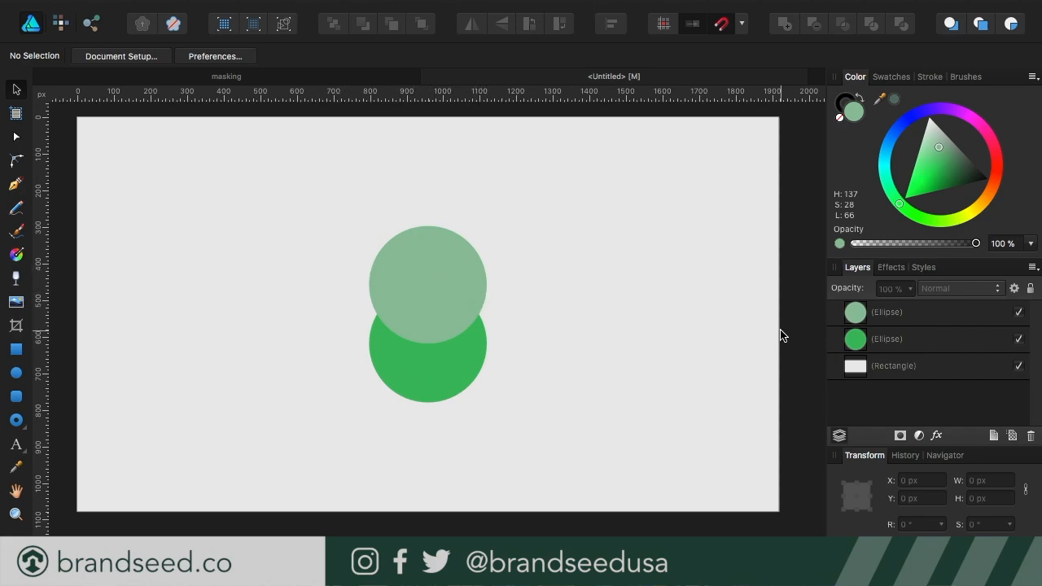
{"action": "mouse_move", "coordinate": [383, 306]}
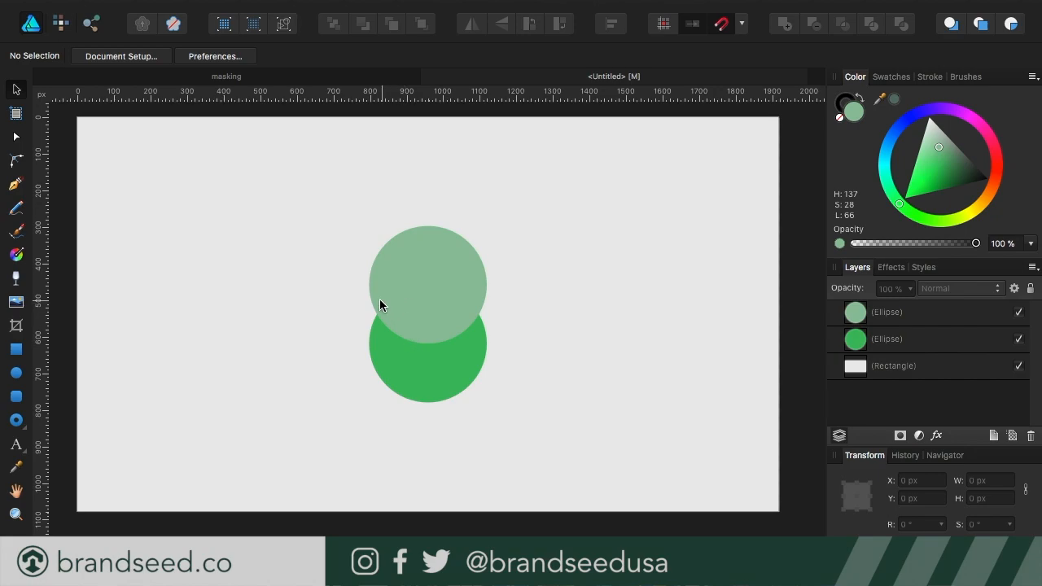
{"action": "mouse_move", "coordinate": [345, 264]}
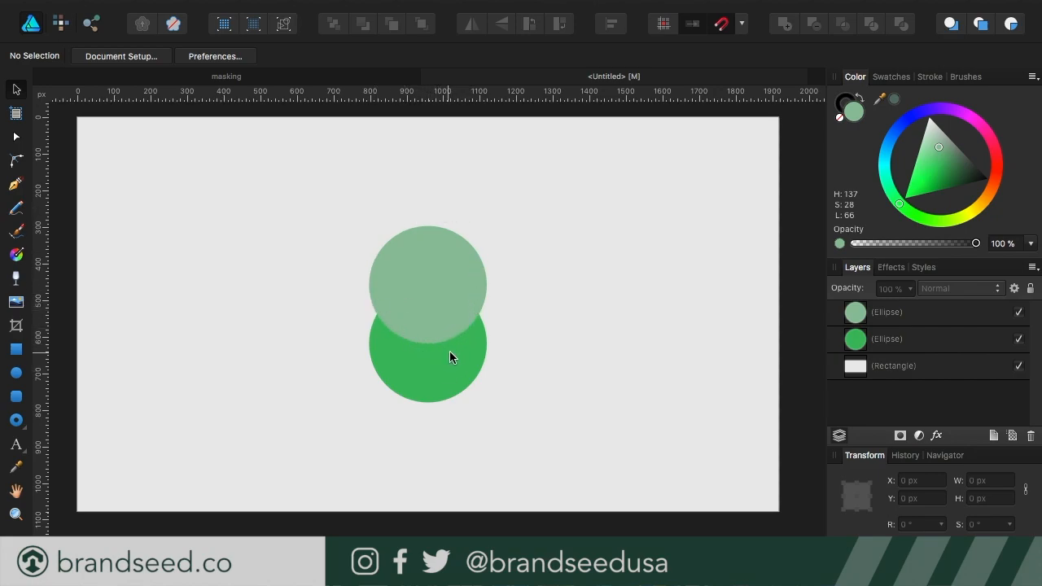
{"action": "mouse_move", "coordinate": [480, 319]}
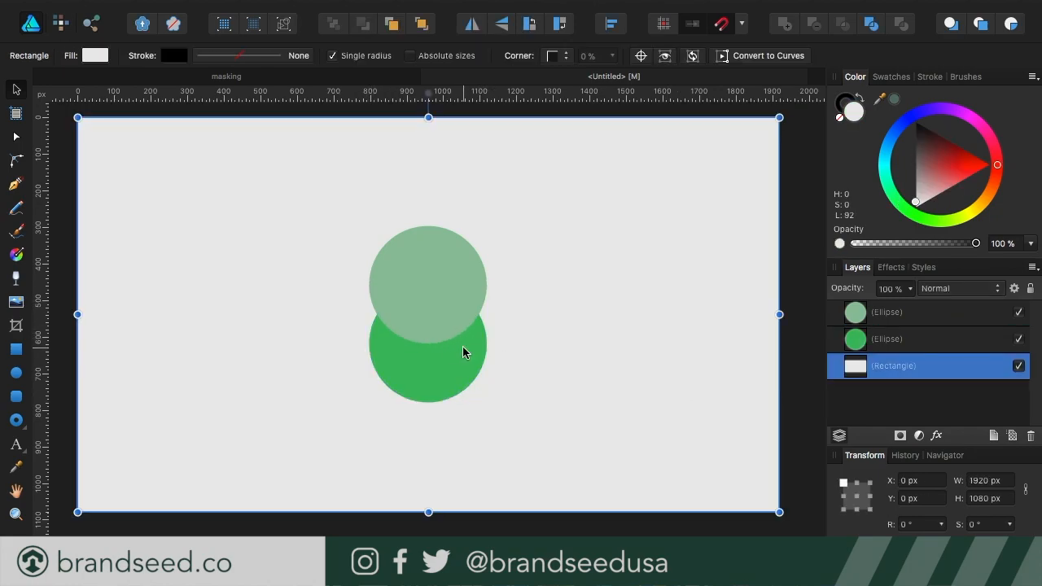
{"action": "mouse_move", "coordinate": [521, 345]}
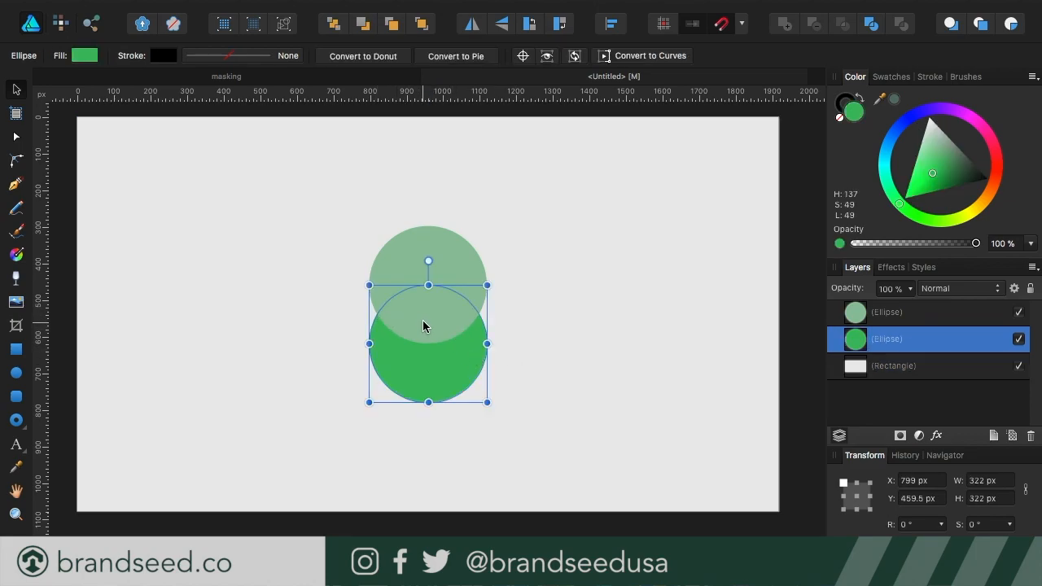
{"action": "mouse_move", "coordinate": [446, 250]}
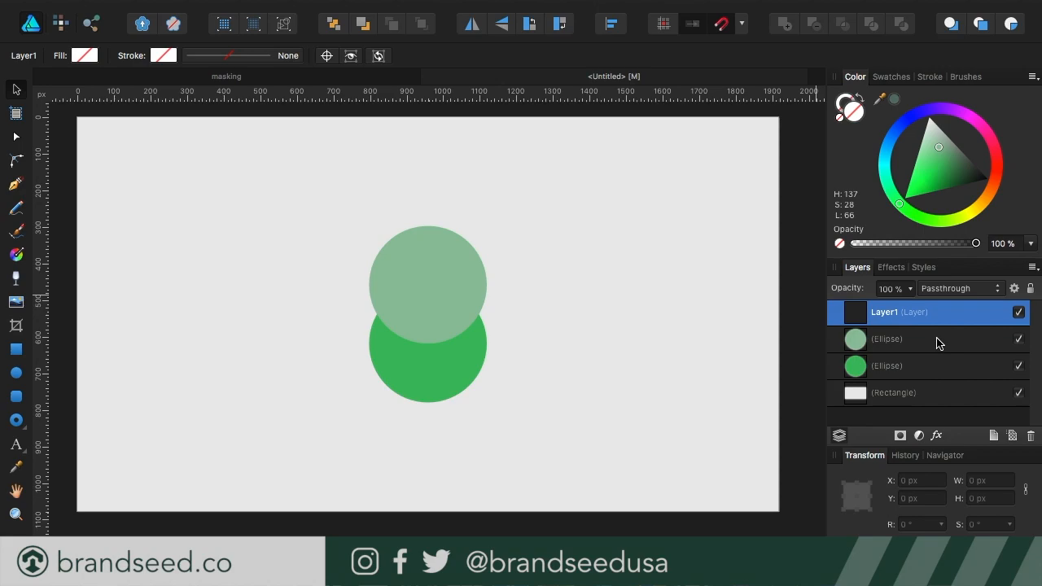
{"action": "mouse_move", "coordinate": [993, 436]}
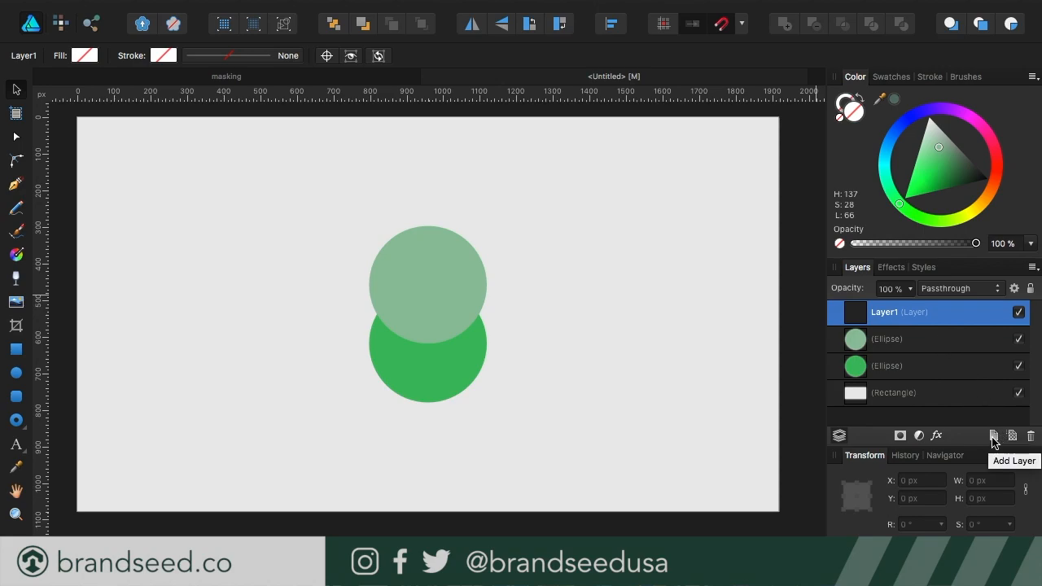
{"action": "mouse_move", "coordinate": [951, 336]}
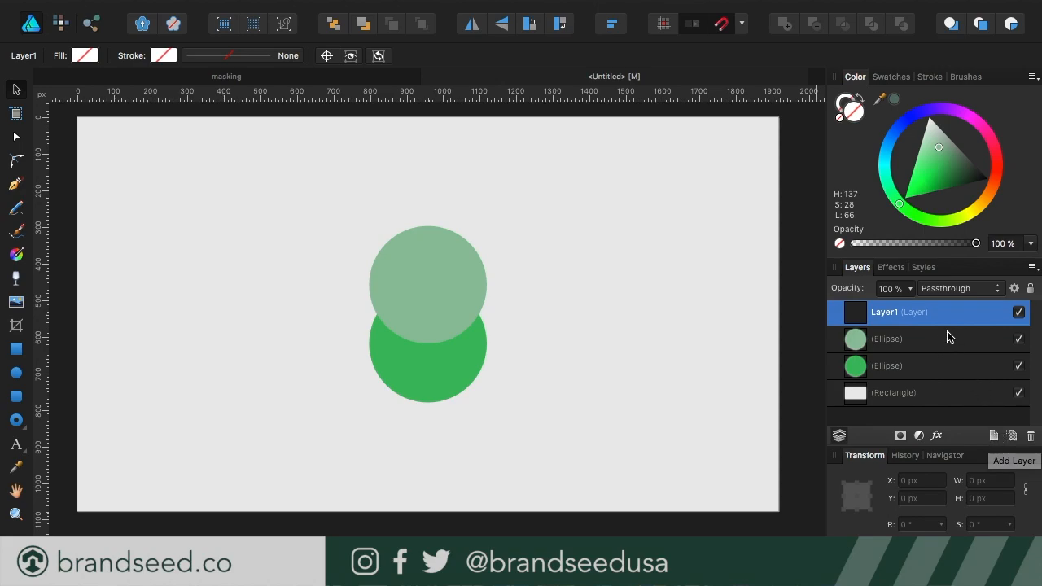
Put both circles into the new Layer1 and leave the pale top circle selected
{"action": "left_click", "coordinate": [886, 365]}
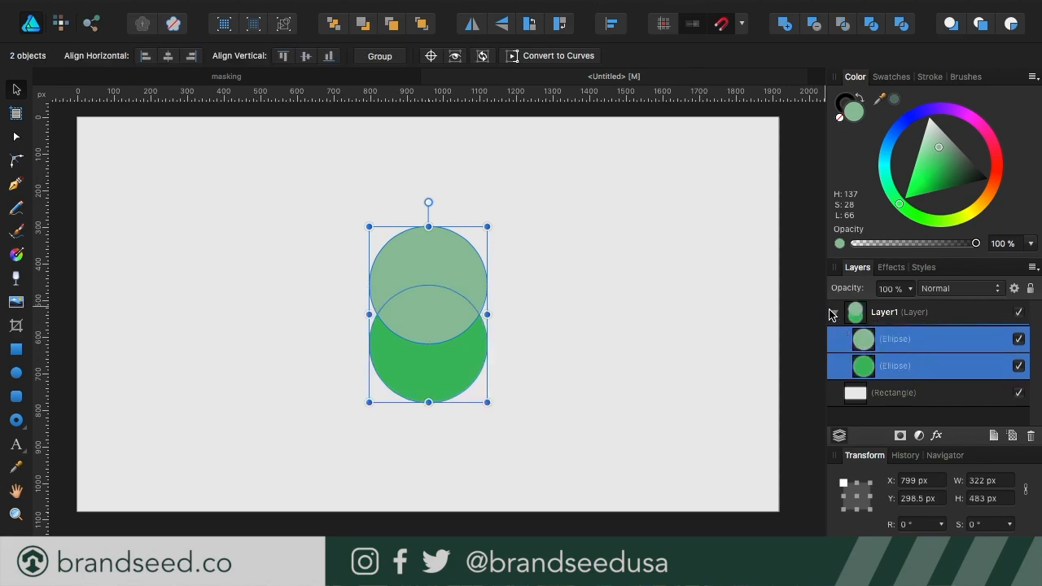
{"action": "left_click", "coordinate": [833, 313]}
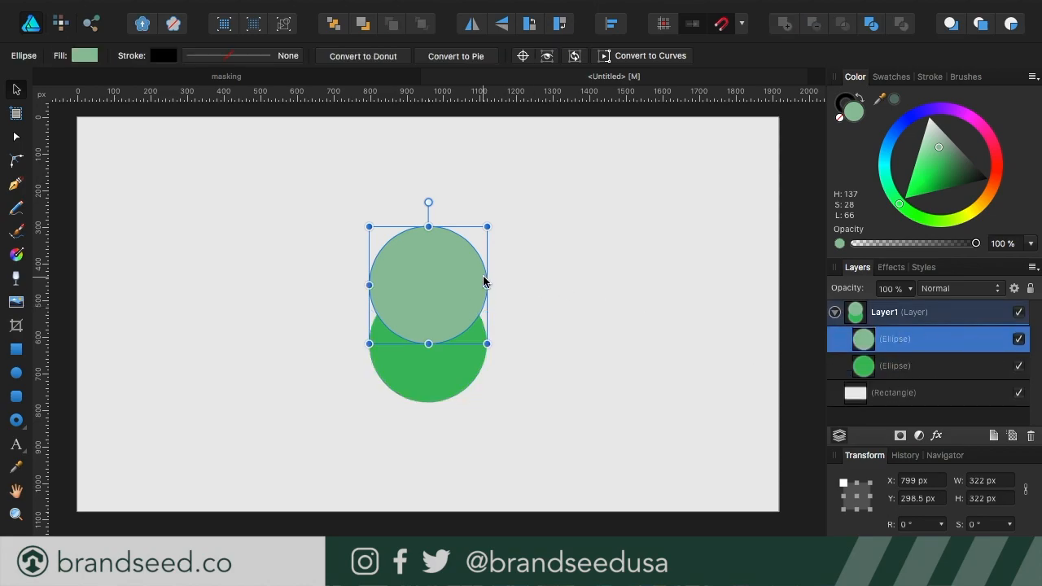
{"action": "mouse_move", "coordinate": [446, 238]}
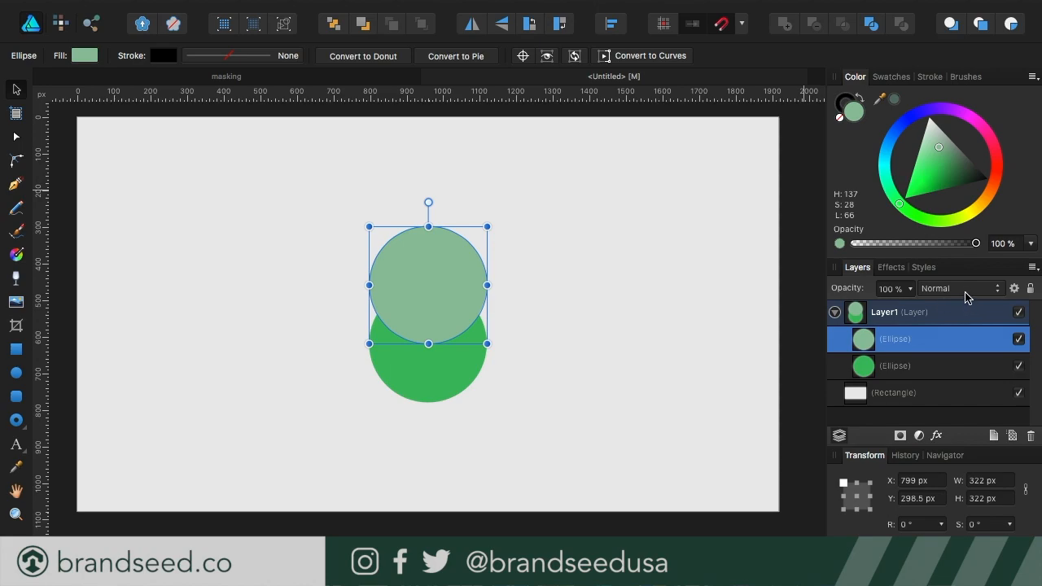
{"action": "mouse_move", "coordinate": [924, 293]}
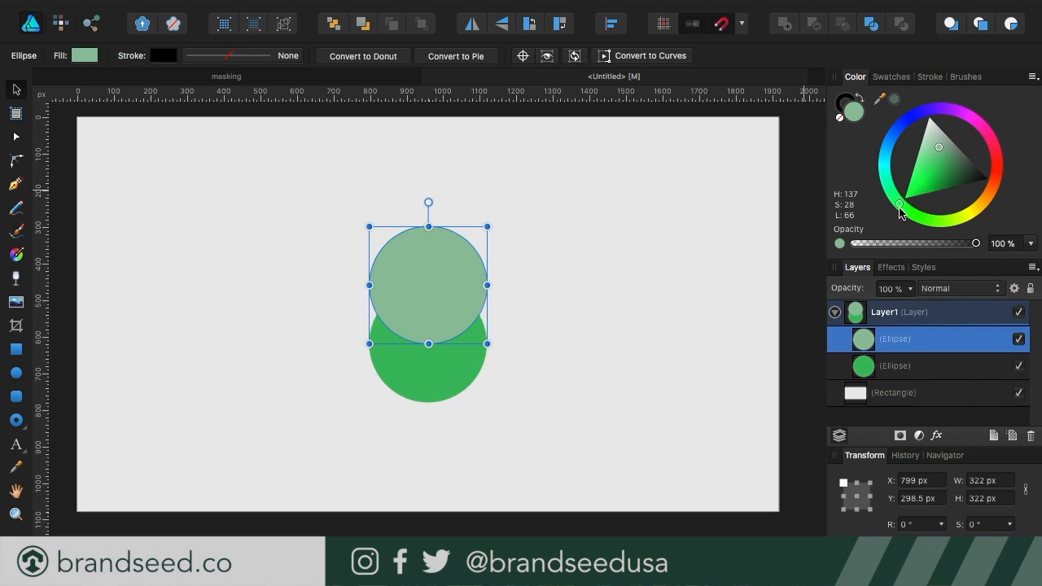
Set the pale circle's blend mode to Erase, leaving a green crescent
{"action": "left_click", "coordinate": [961, 288]}
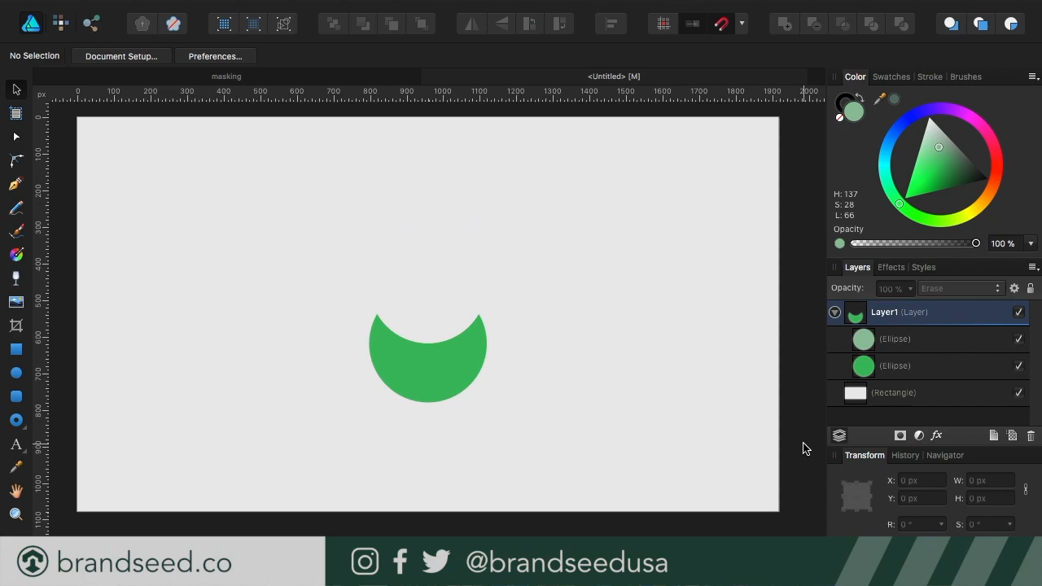
{"action": "mouse_move", "coordinate": [370, 360]}
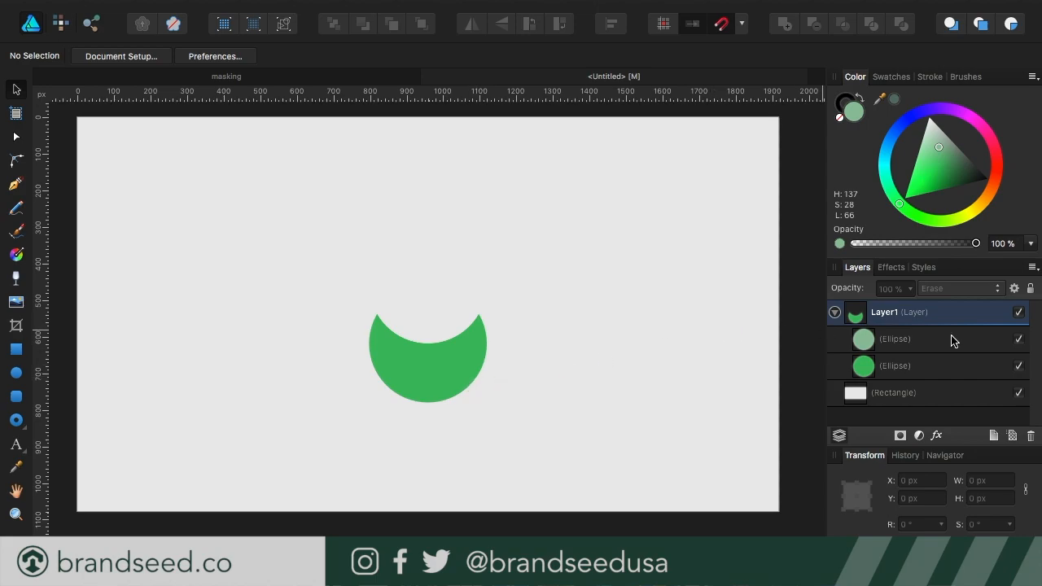
{"action": "left_click", "coordinate": [895, 339]}
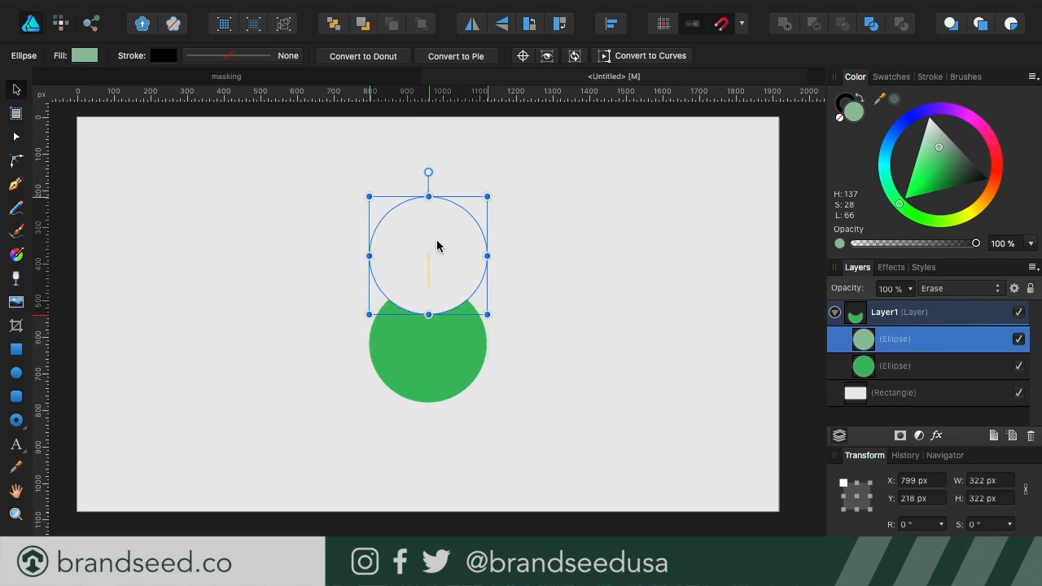
{"action": "left_click_drag", "start_coordinate": [426, 254], "coordinate": [476, 284]}
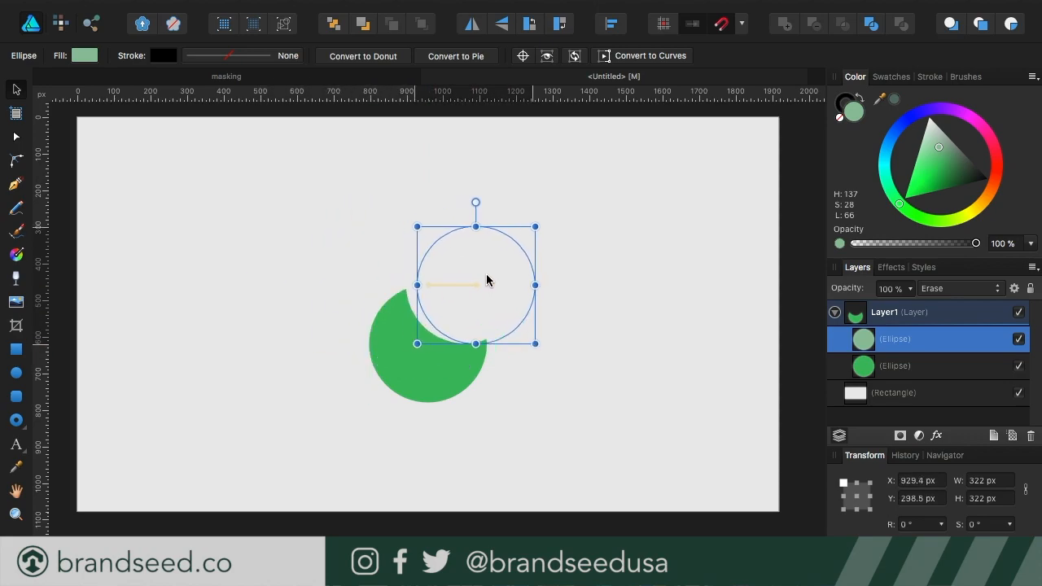
{"action": "left_click_drag", "start_coordinate": [475, 285], "coordinate": [323, 285]}
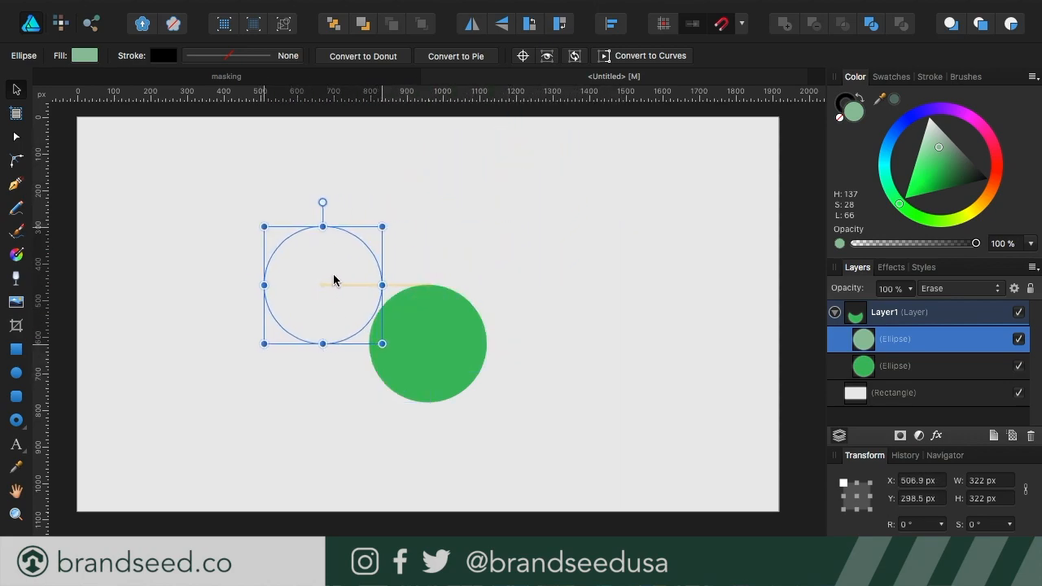
{"action": "left_click_drag", "start_coordinate": [323, 285], "coordinate": [430, 285]}
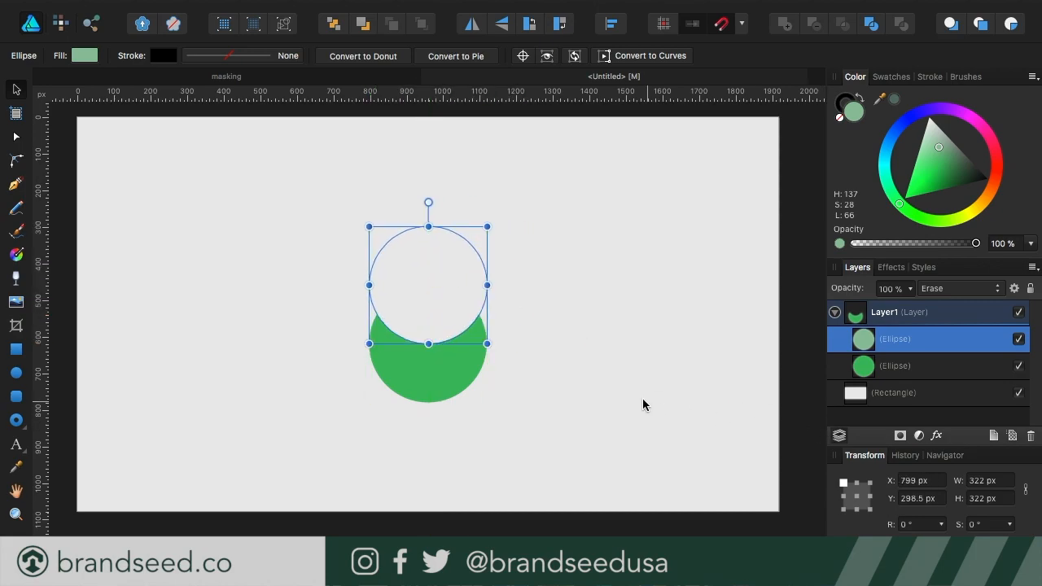
{"action": "mouse_move", "coordinate": [741, 437]}
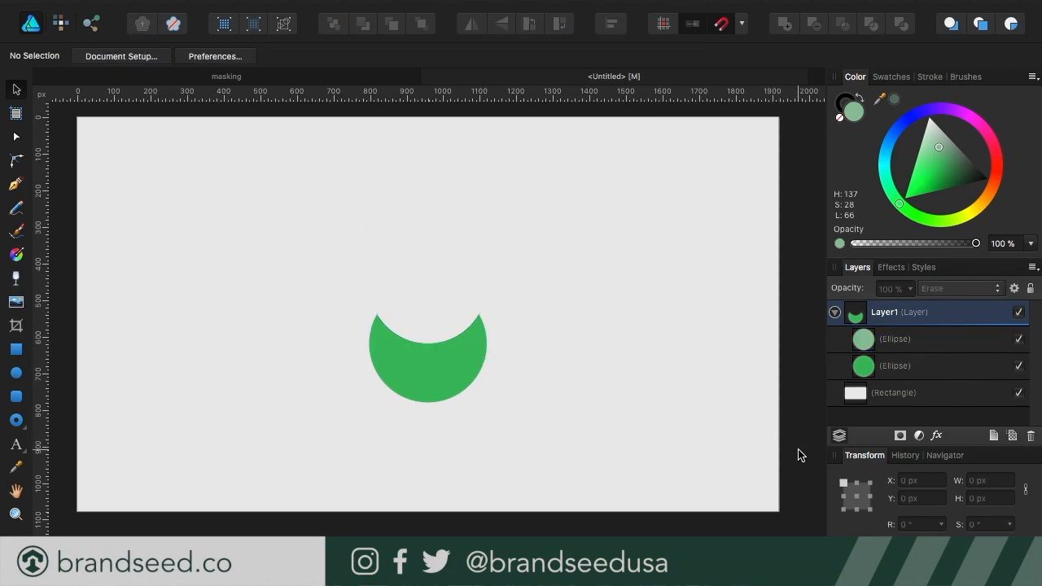
Return the top circle's blend mode from Erase to Normal so the pale circle shows again
{"action": "left_click", "coordinate": [898, 313]}
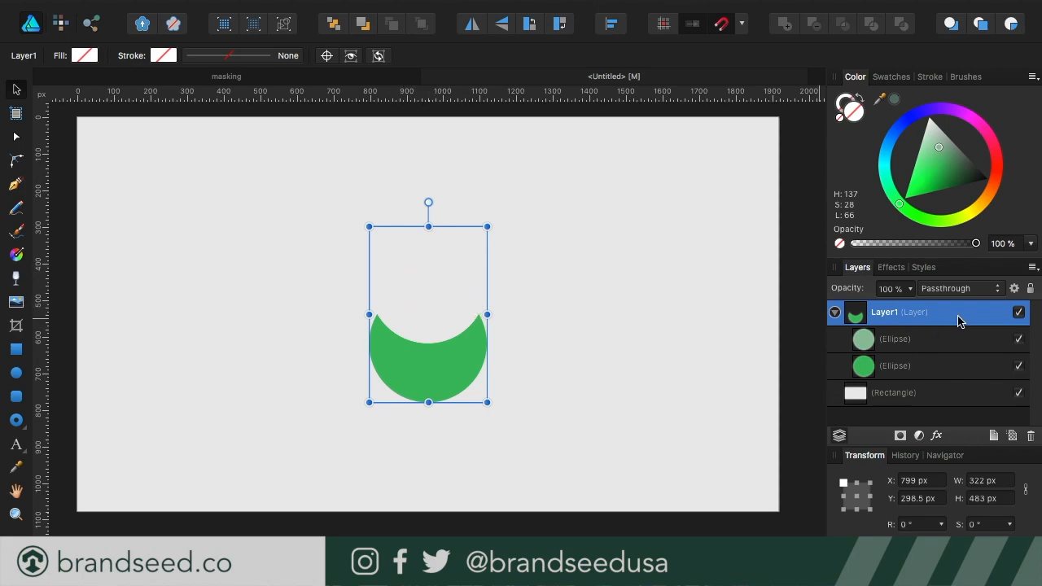
{"action": "mouse_move", "coordinate": [410, 274]}
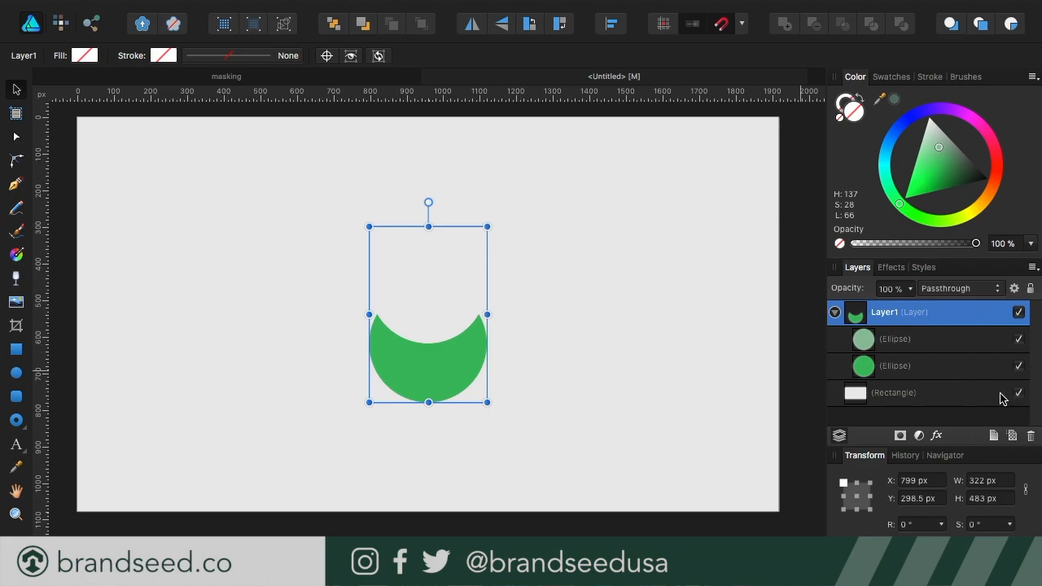
{"action": "mouse_move", "coordinate": [944, 345]}
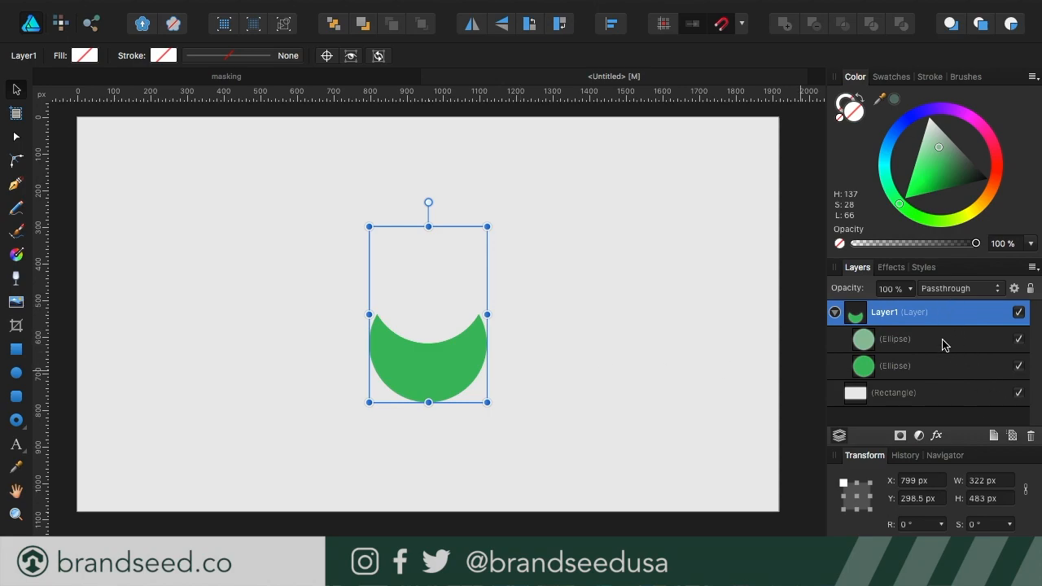
{"action": "mouse_move", "coordinate": [944, 361]}
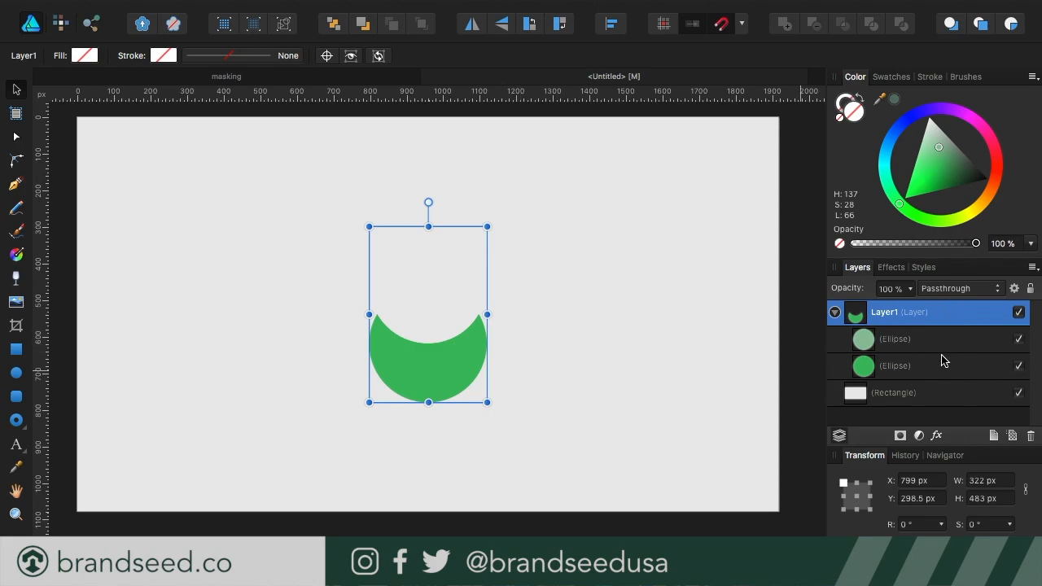
{"action": "mouse_move", "coordinate": [931, 341]}
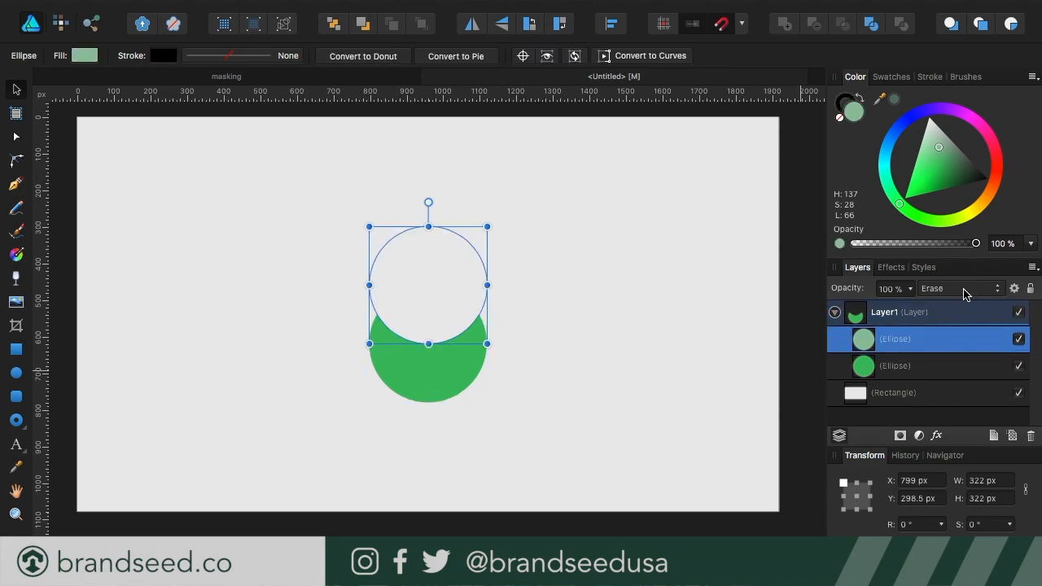
{"action": "left_click", "coordinate": [961, 288]}
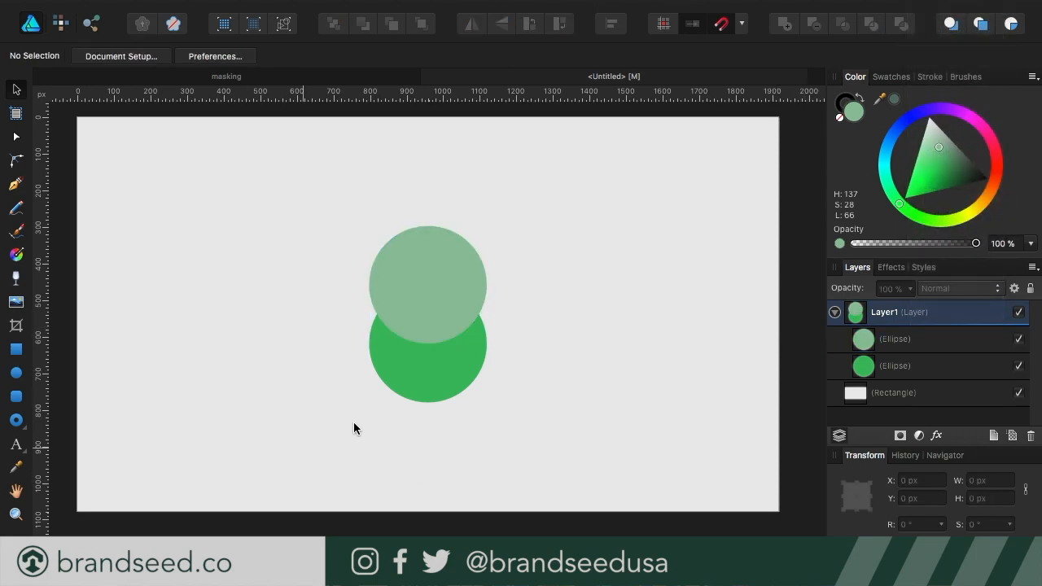
{"action": "mouse_move", "coordinate": [546, 351]}
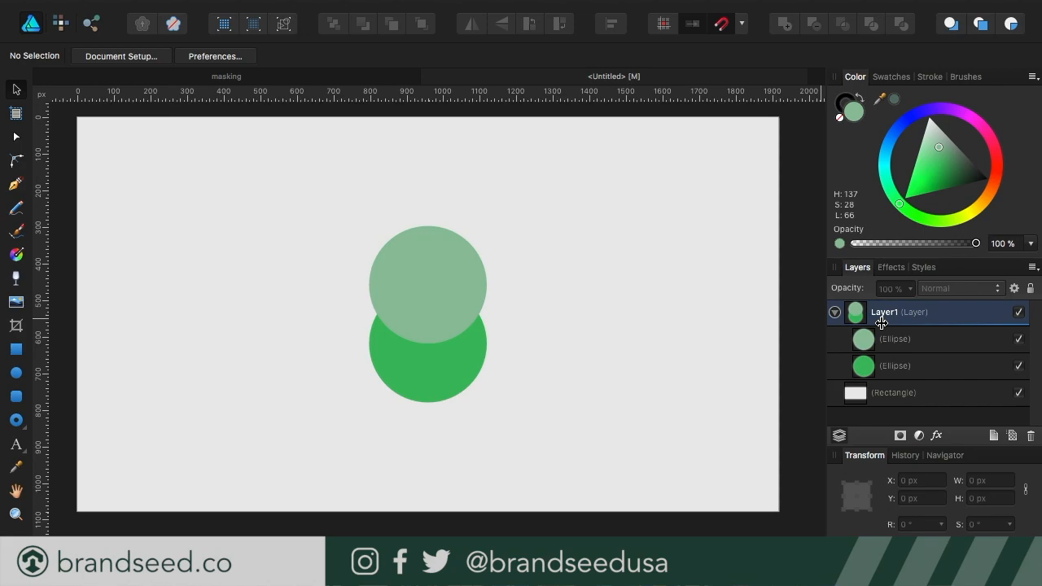
{"action": "mouse_move", "coordinate": [899, 342]}
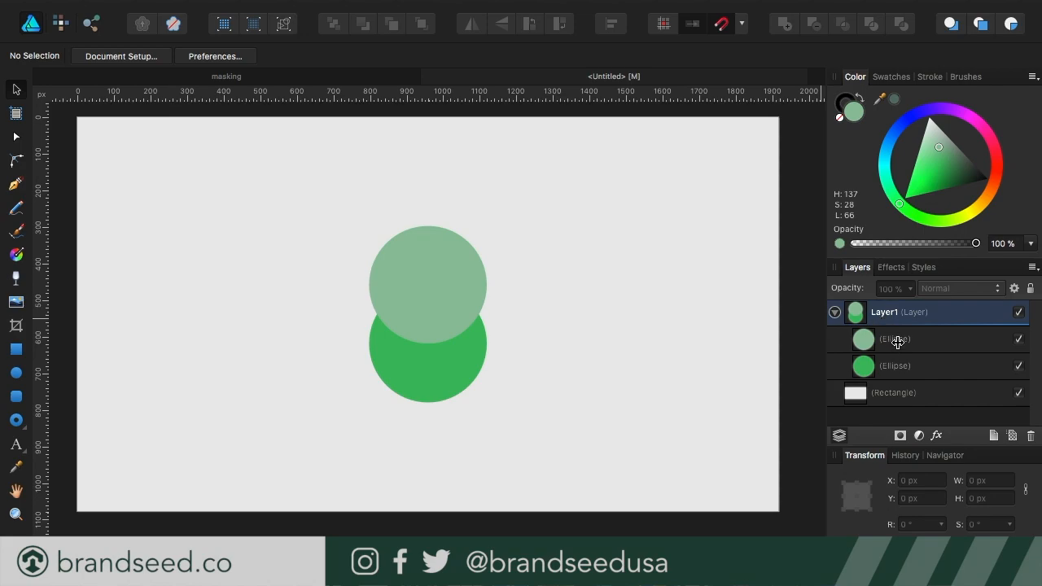
Nest the rich circle inside the pale circle and move it around to test the mask
{"action": "double_click", "coordinate": [895, 338]}
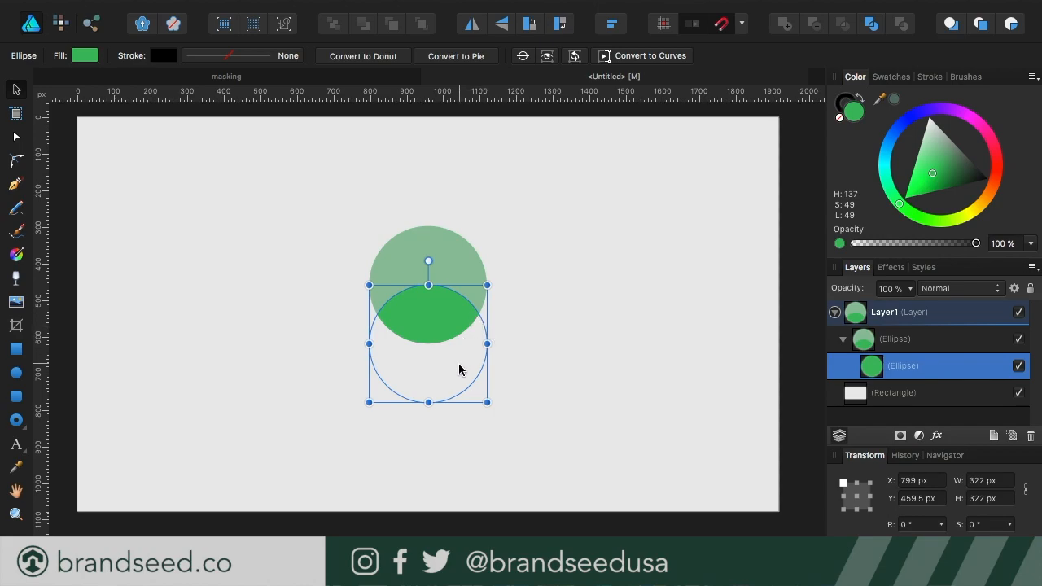
{"action": "mouse_move", "coordinate": [455, 250]}
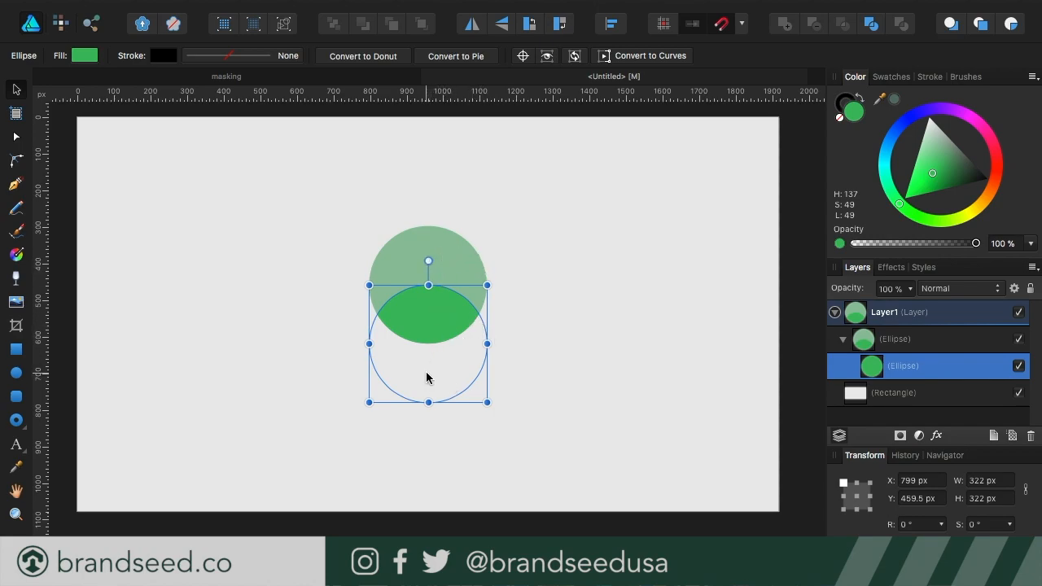
{"action": "mouse_move", "coordinate": [447, 260]}
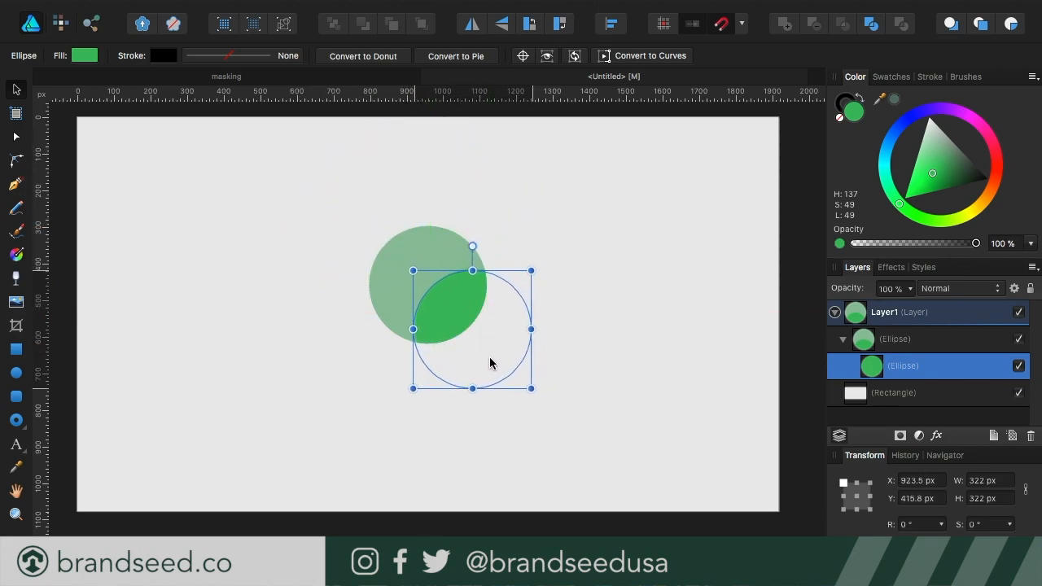
{"action": "left_click_drag", "start_coordinate": [472, 328], "coordinate": [511, 387]}
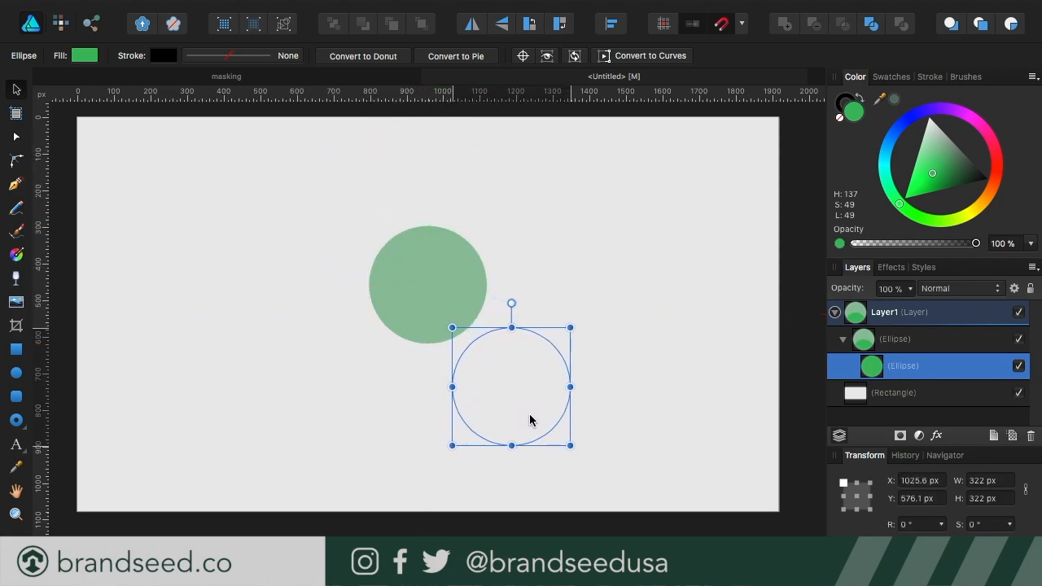
{"action": "left_click_drag", "start_coordinate": [511, 387], "coordinate": [527, 355]}
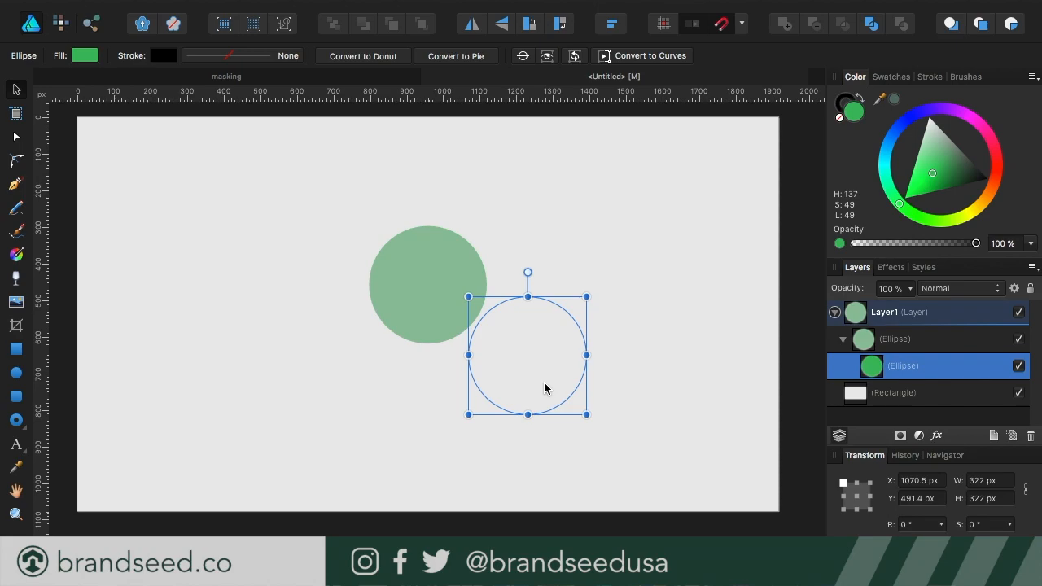
{"action": "left_click_drag", "start_coordinate": [528, 355], "coordinate": [428, 317]}
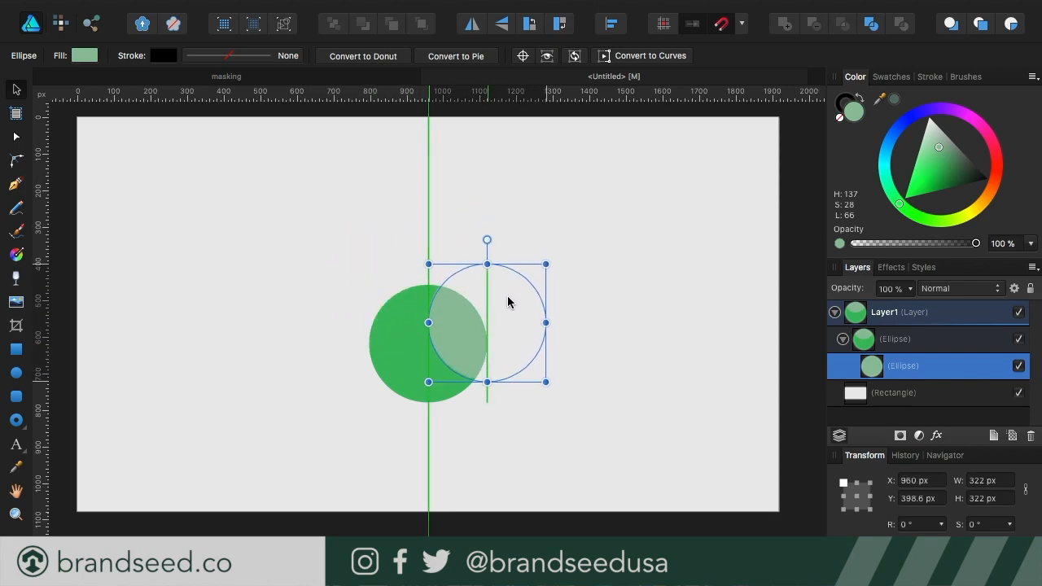
Move the nested pale circle so it shows only over the rich circle's right side
{"action": "left_click_drag", "start_coordinate": [487, 323], "coordinate": [515, 342]}
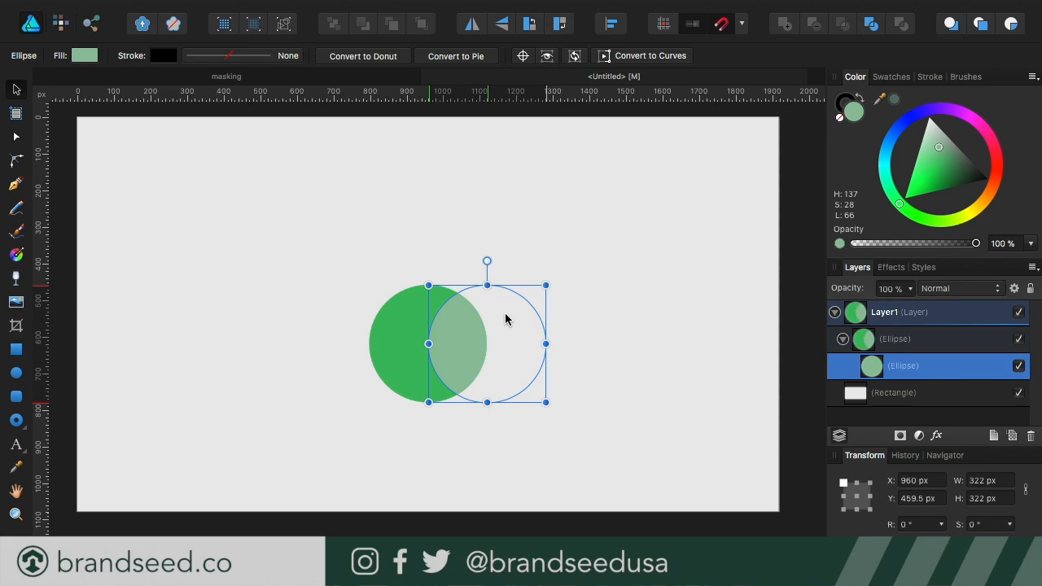
{"action": "left_click_drag", "start_coordinate": [487, 342], "coordinate": [428, 285]}
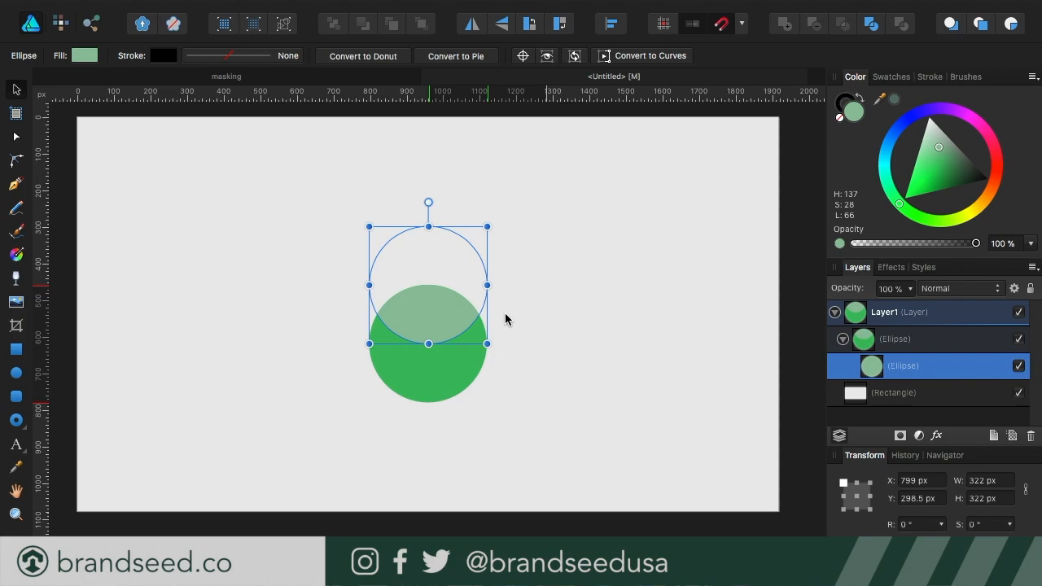
{"action": "mouse_move", "coordinate": [433, 371]}
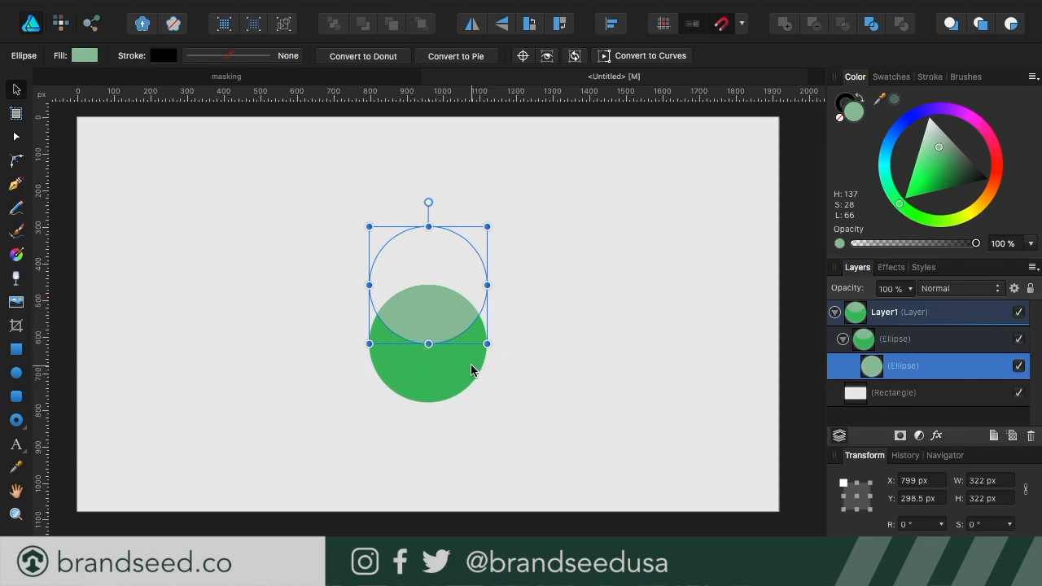
{"action": "mouse_move", "coordinate": [361, 305]}
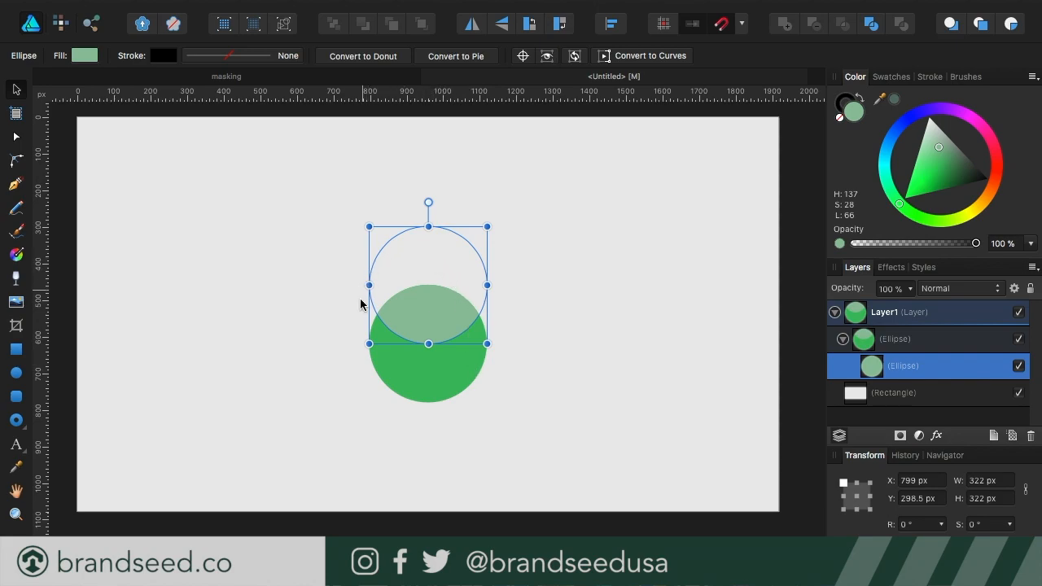
{"action": "mouse_move", "coordinate": [433, 316]}
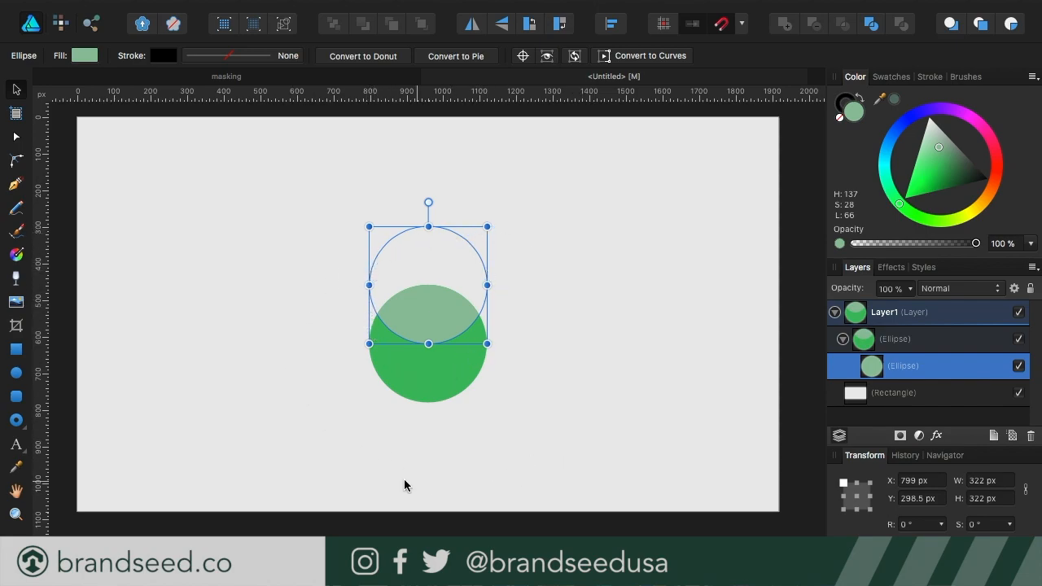
{"action": "mouse_move", "coordinate": [648, 399]}
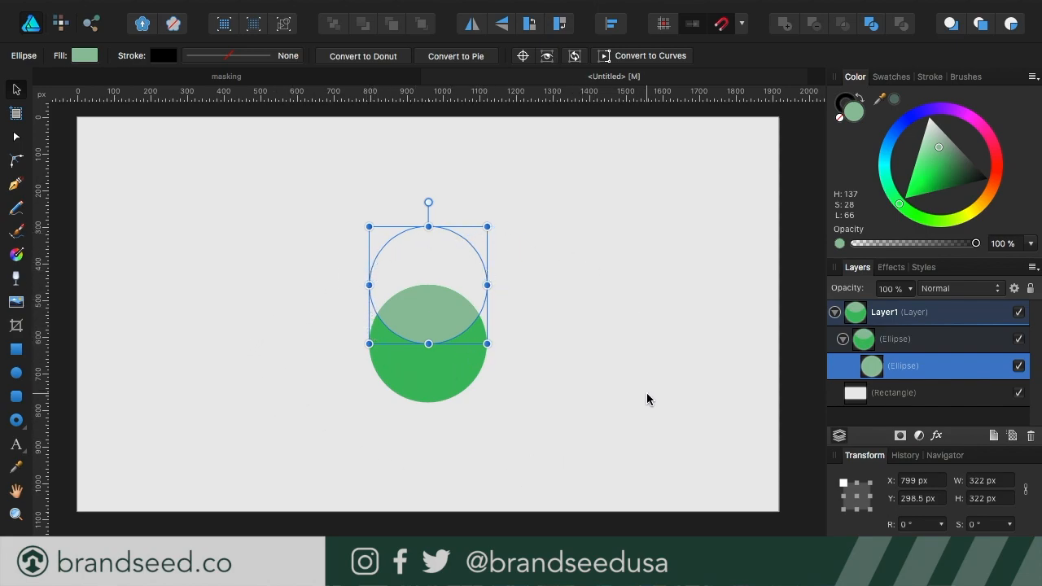
{"action": "left_click_drag", "start_coordinate": [430, 285], "coordinate": [430, 313]}
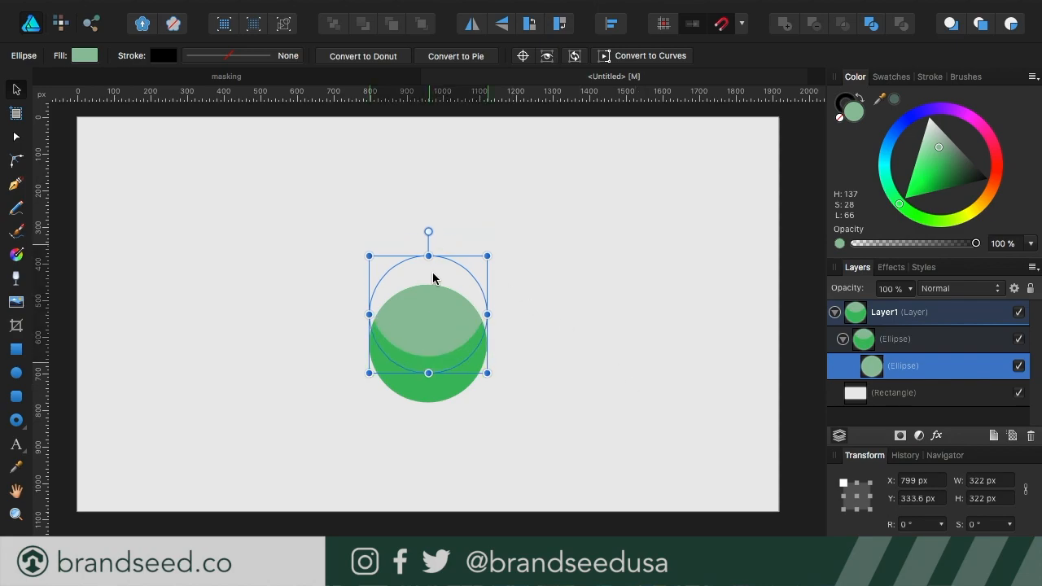
{"action": "left_click_drag", "start_coordinate": [428, 315], "coordinate": [476, 326]}
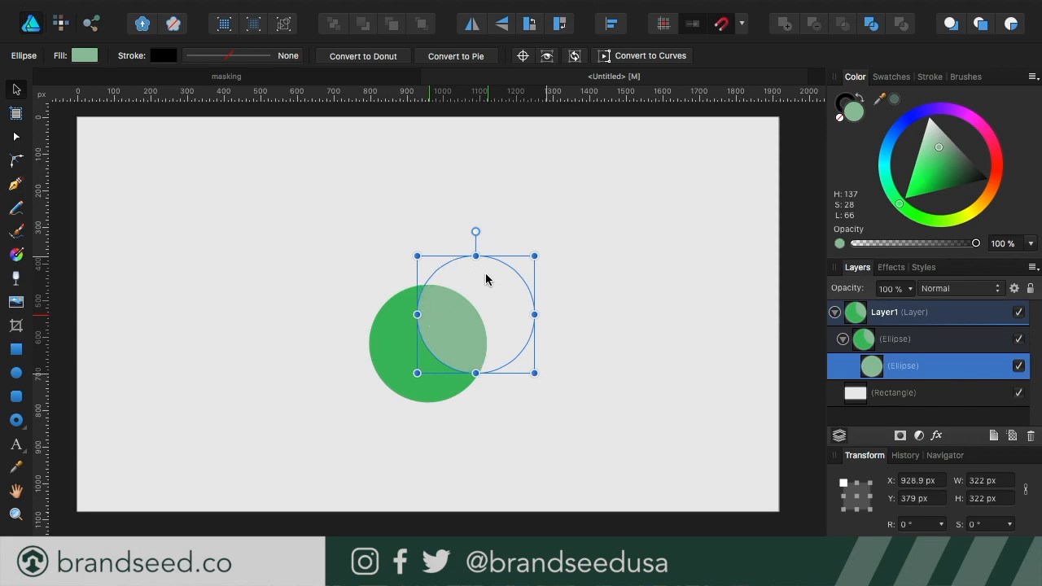
{"action": "left_click_drag", "start_coordinate": [475, 316], "coordinate": [429, 285]}
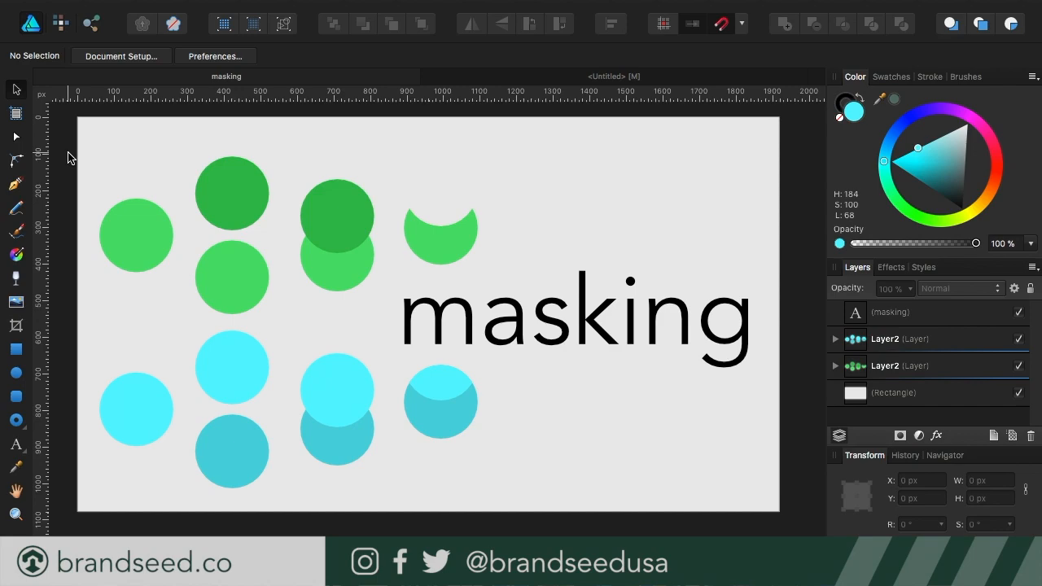
{"action": "mouse_move", "coordinate": [375, 331]}
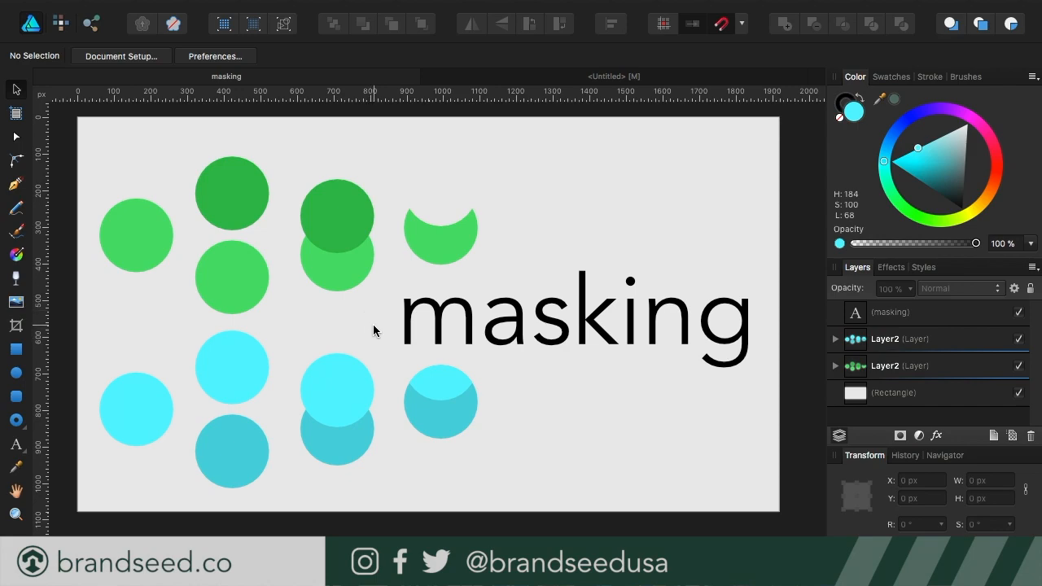